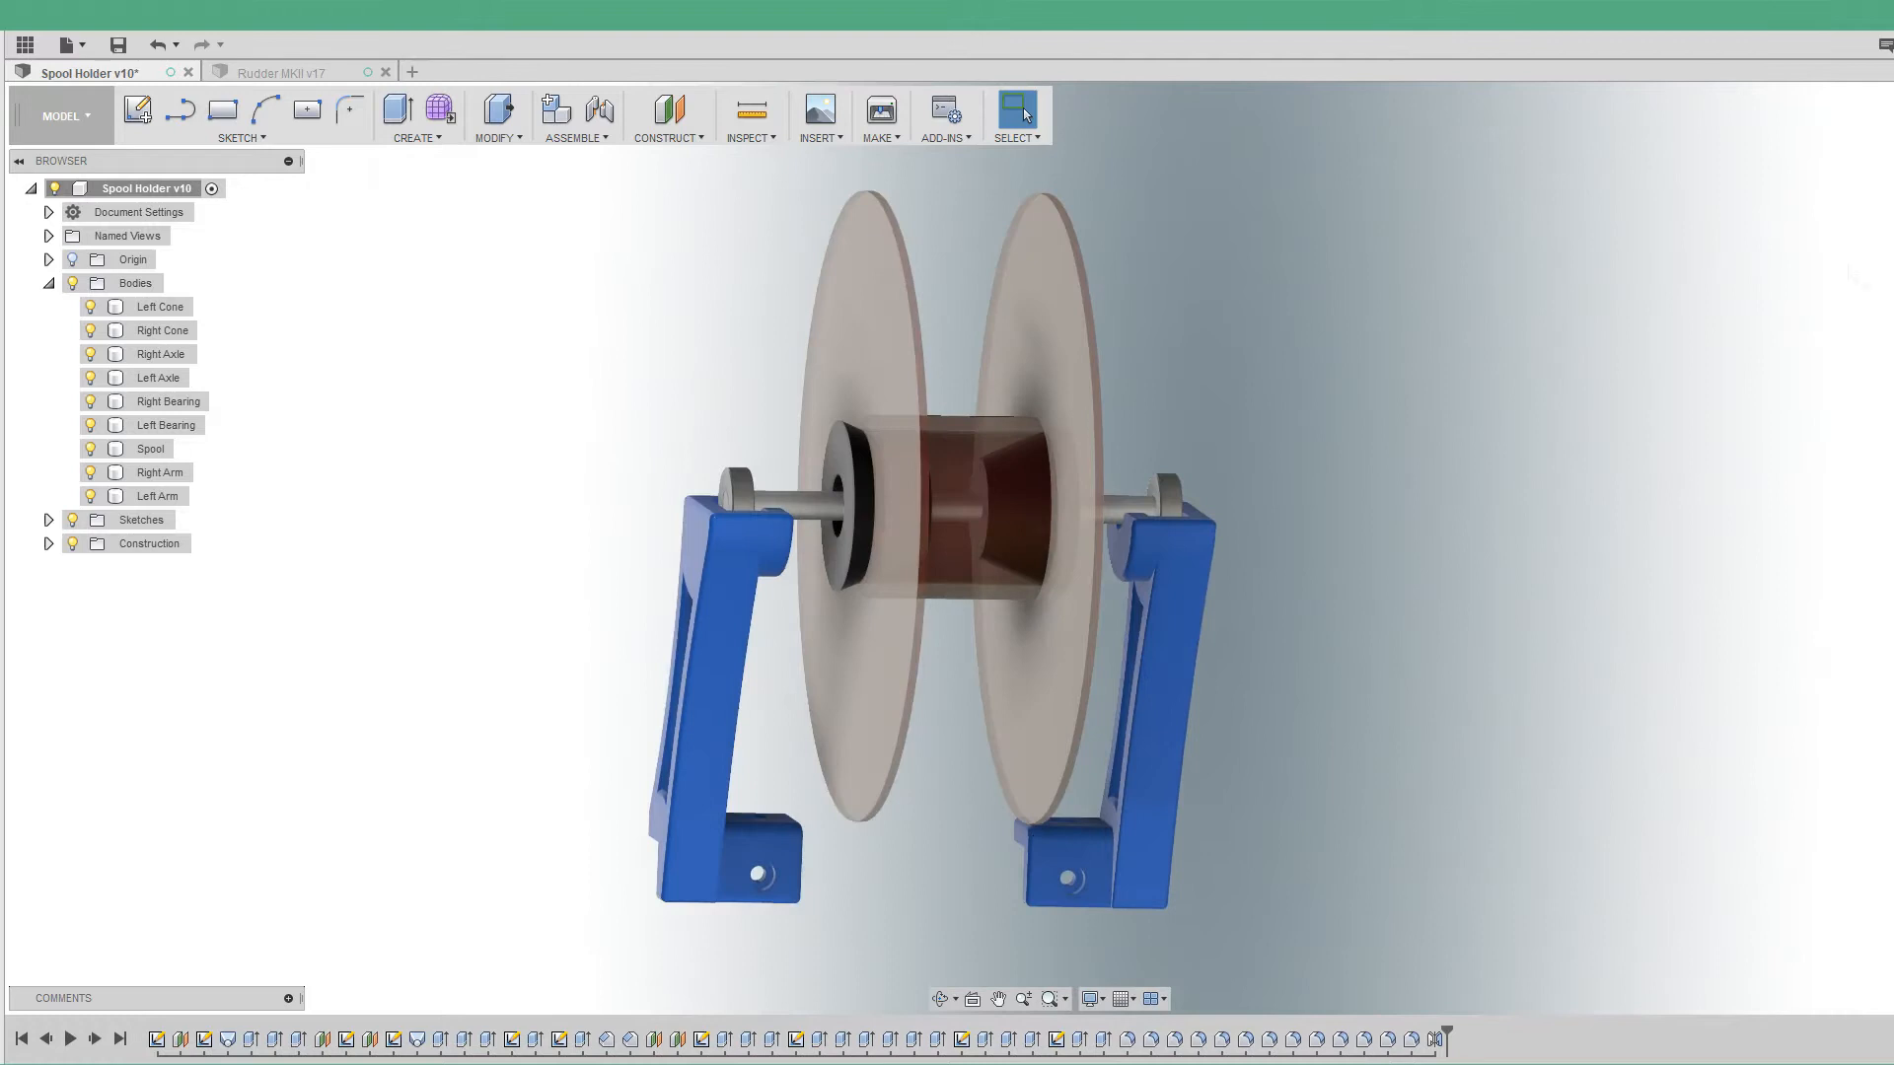
Step: Hide the spool and select the left axle and left cone bodies to inspect inside the assembly
{"action": "left_click", "coordinate": [1117, 532]}
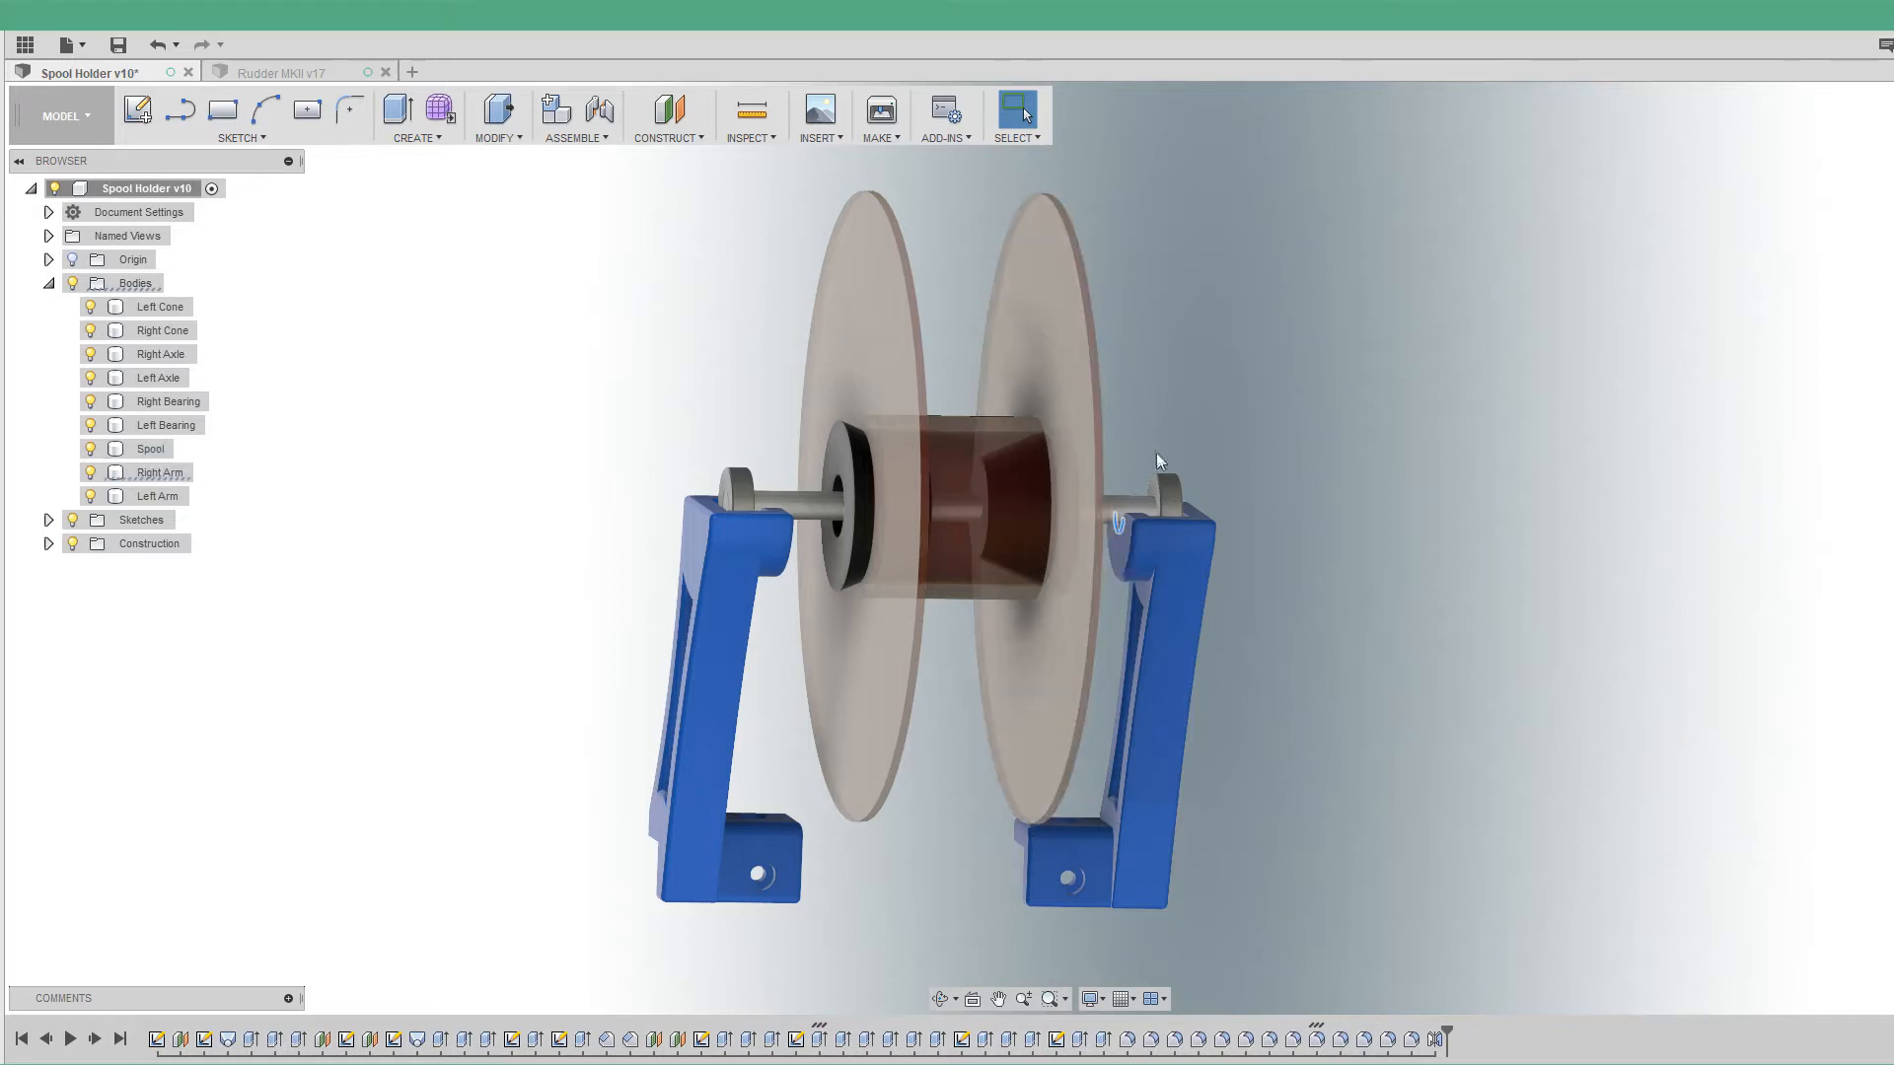
{"action": "left_click", "coordinate": [1156, 520]}
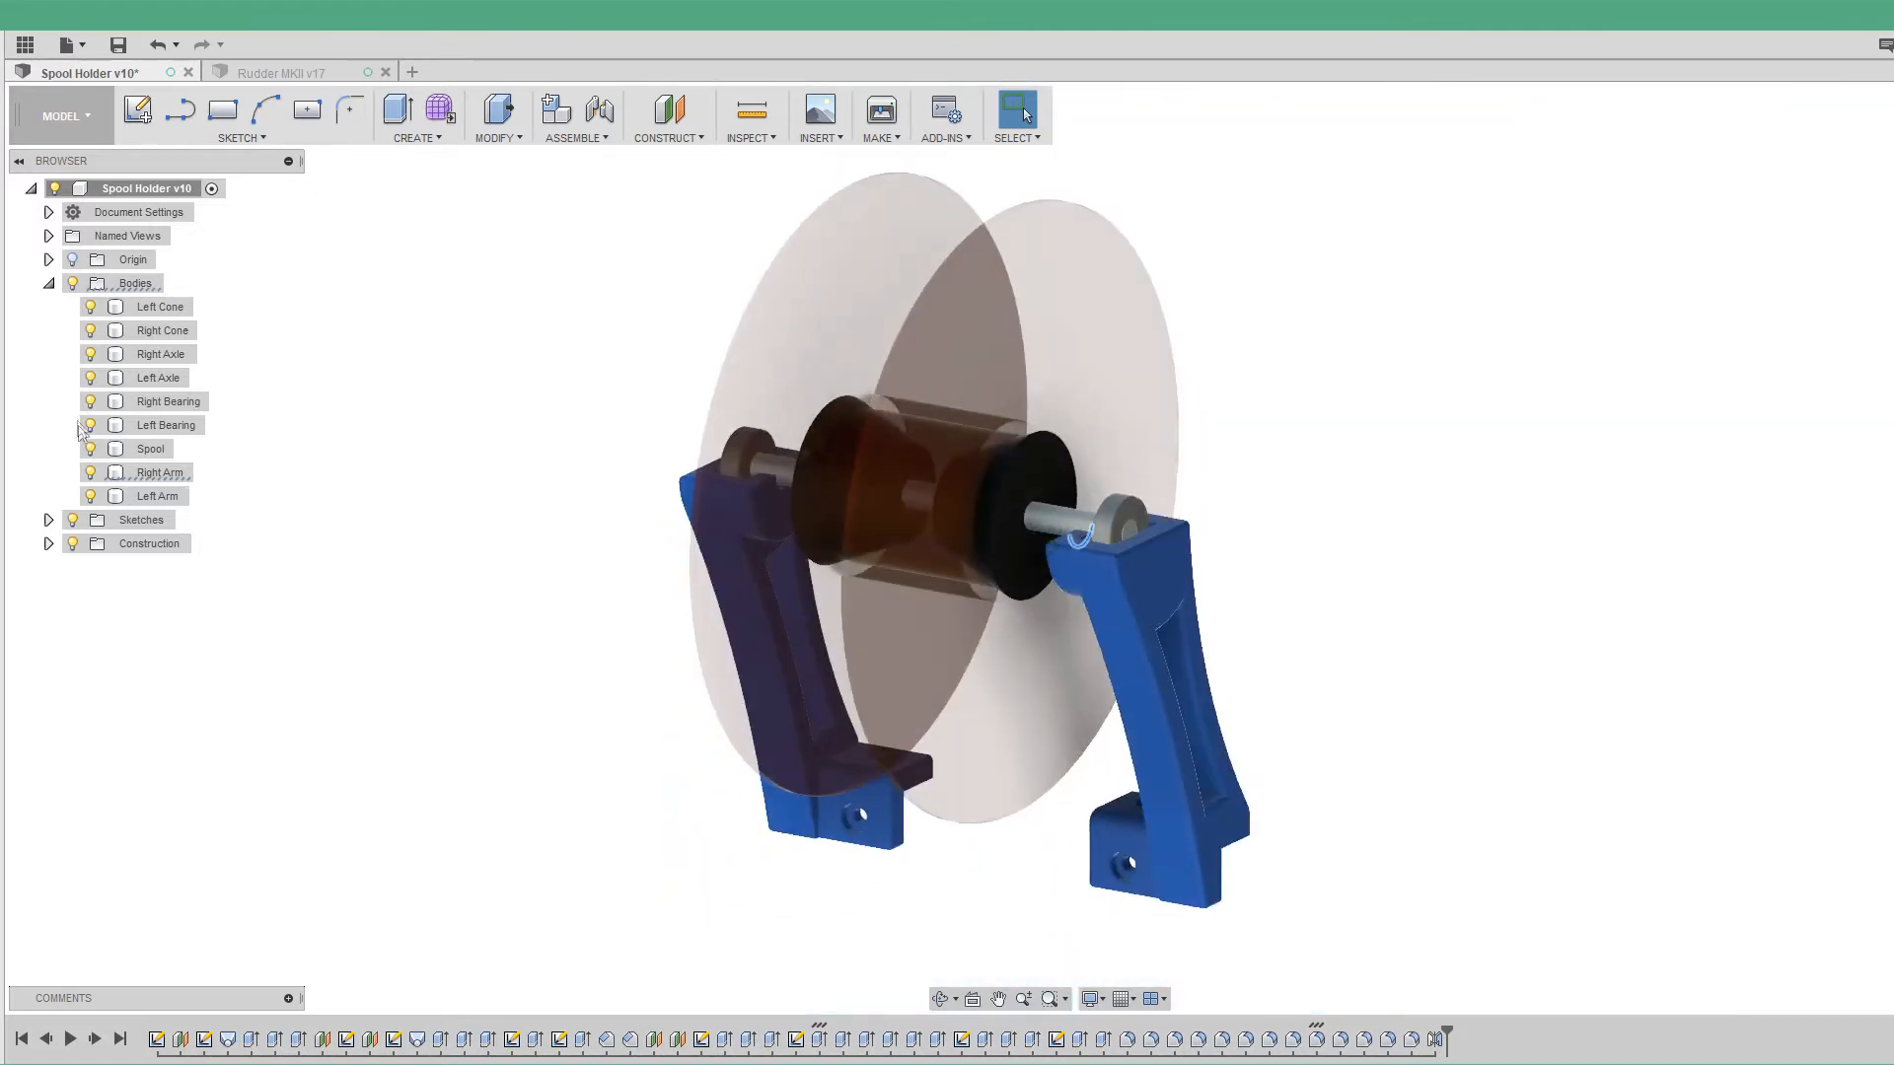
{"action": "left_click", "coordinate": [90, 448]}
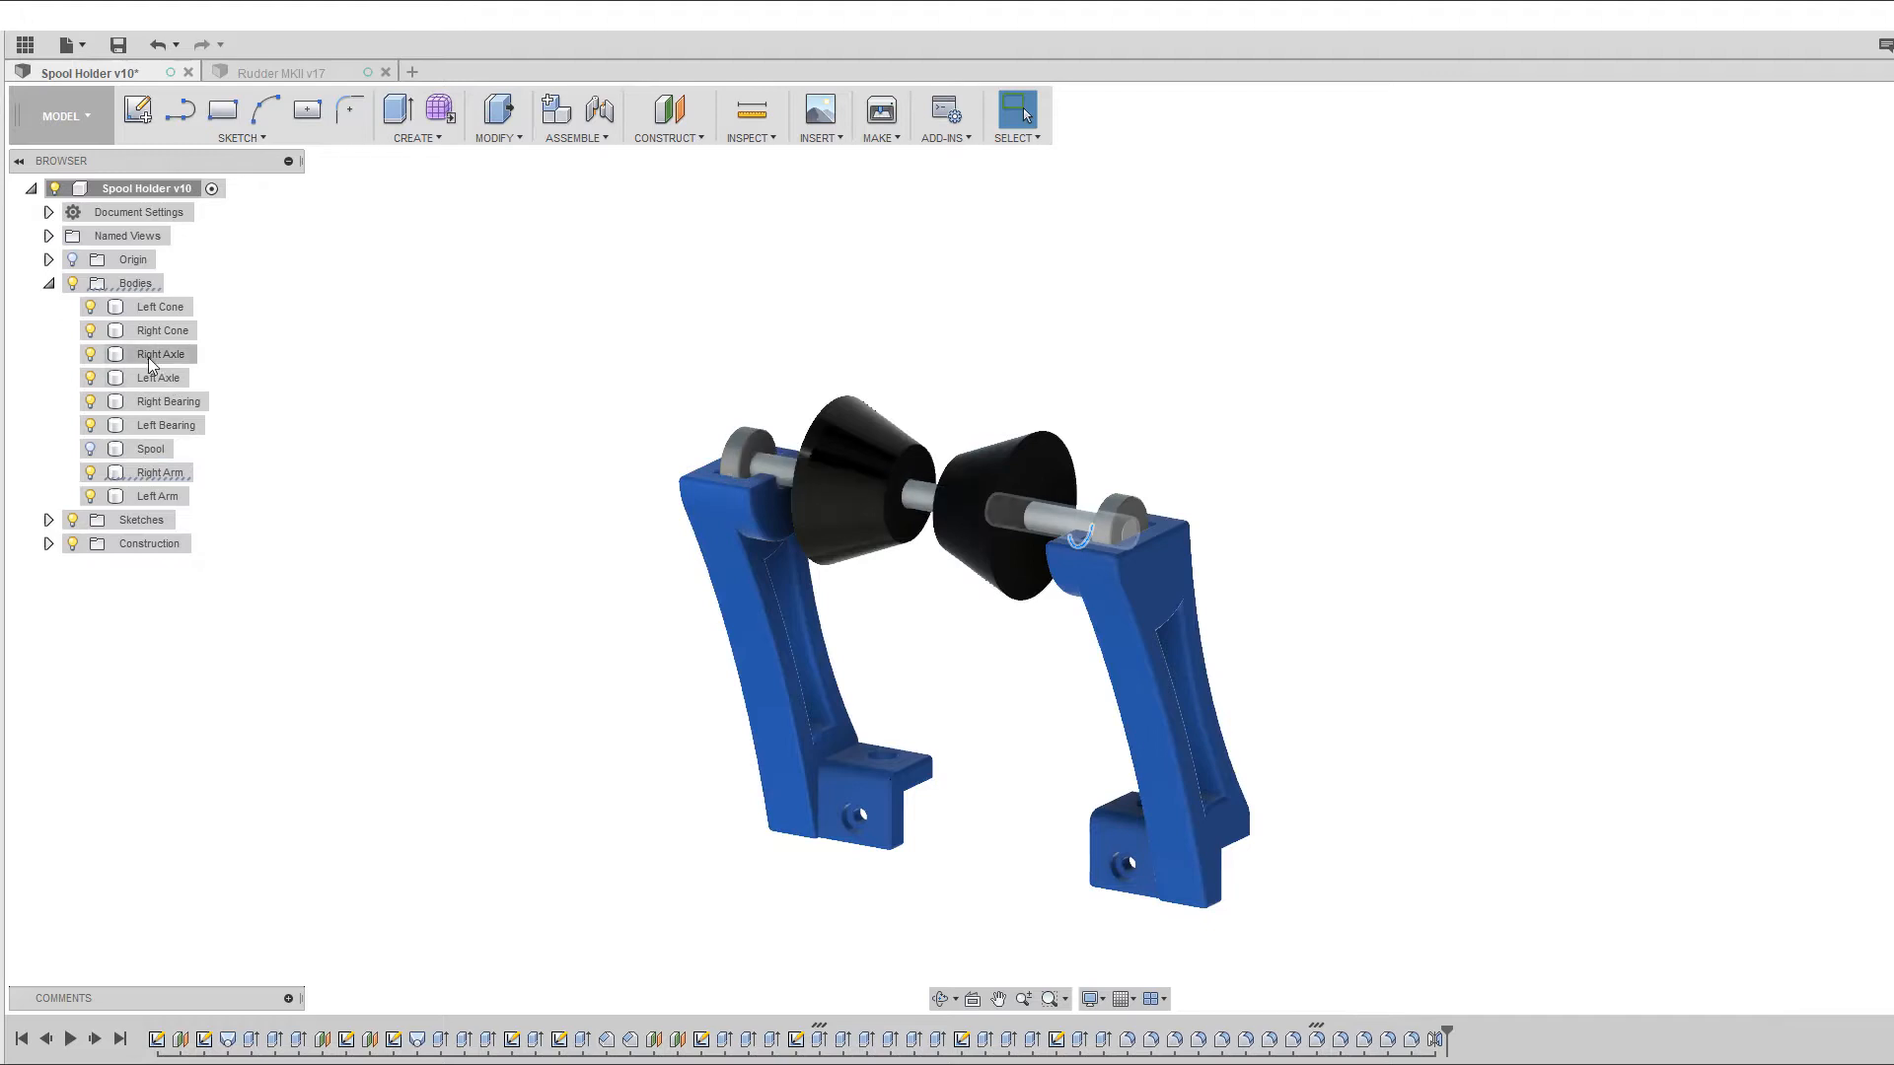
{"action": "left_click", "coordinate": [158, 376]}
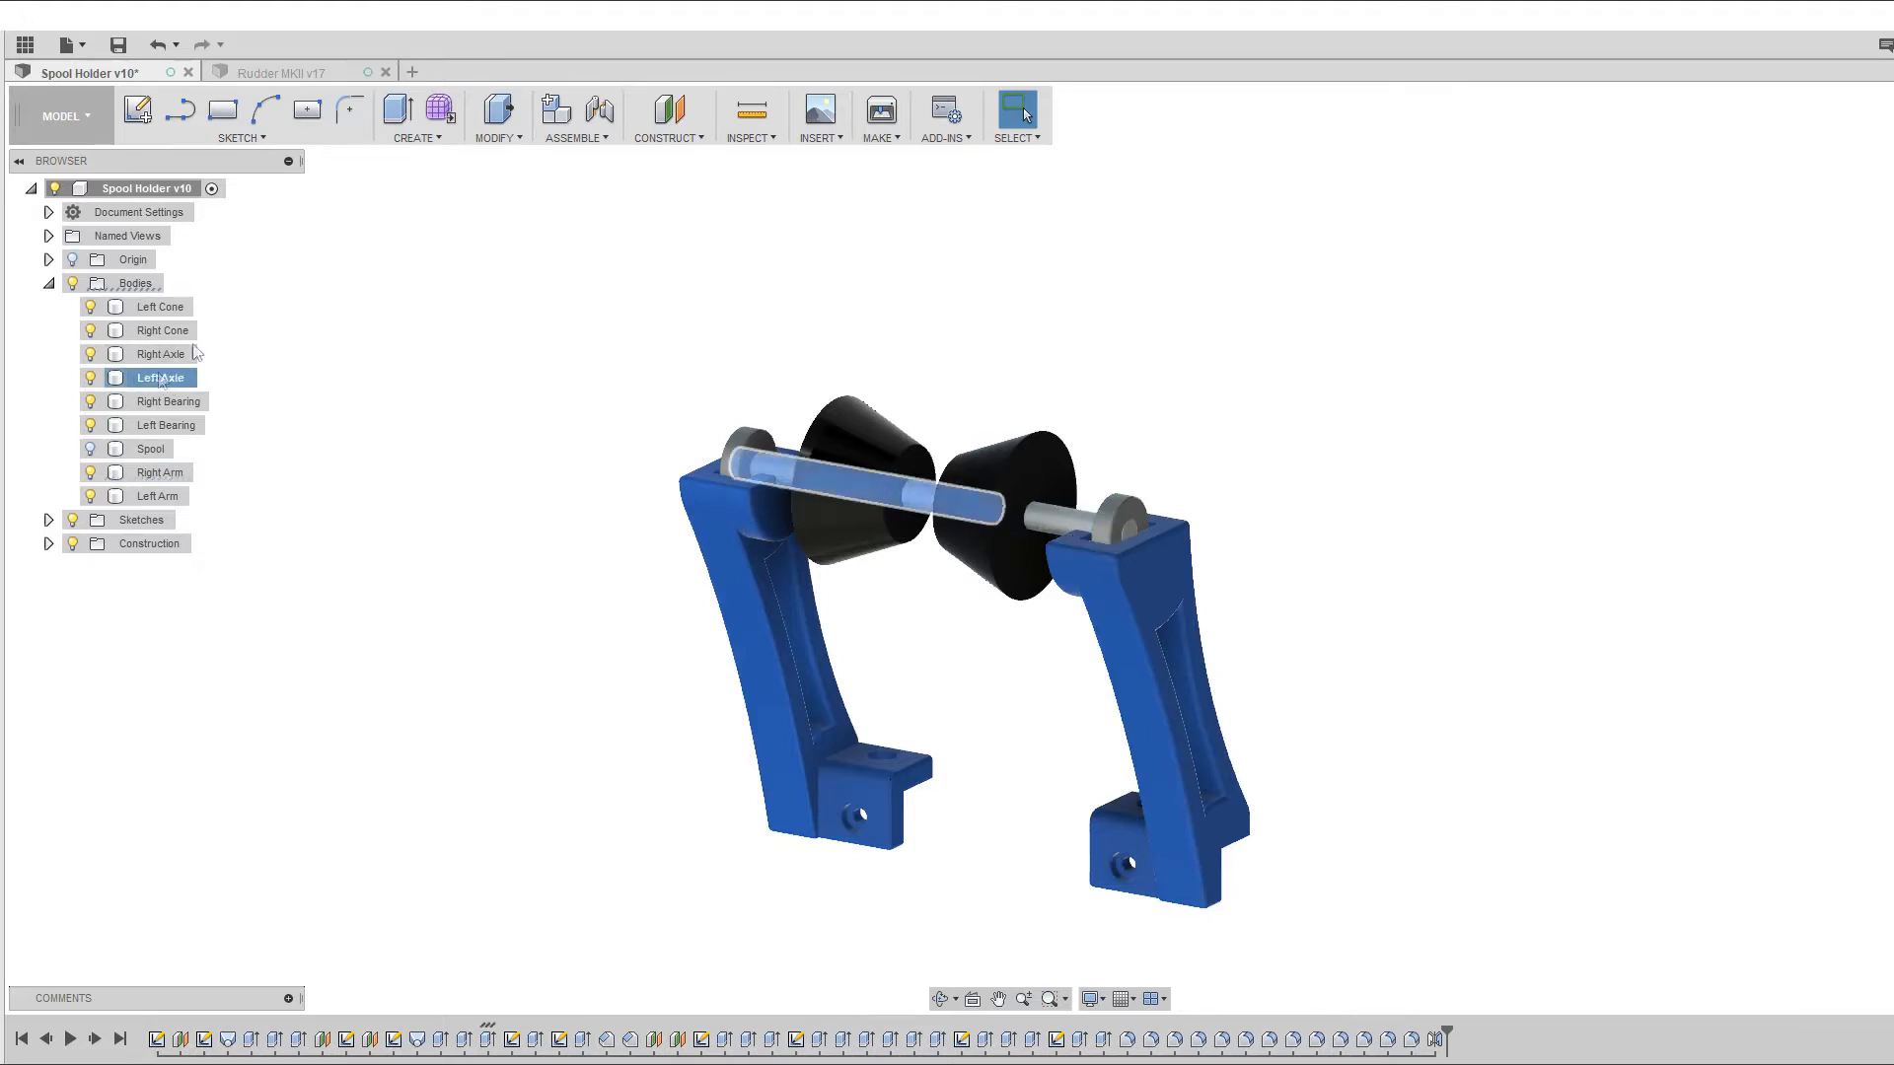
{"action": "left_click", "coordinate": [160, 377]}
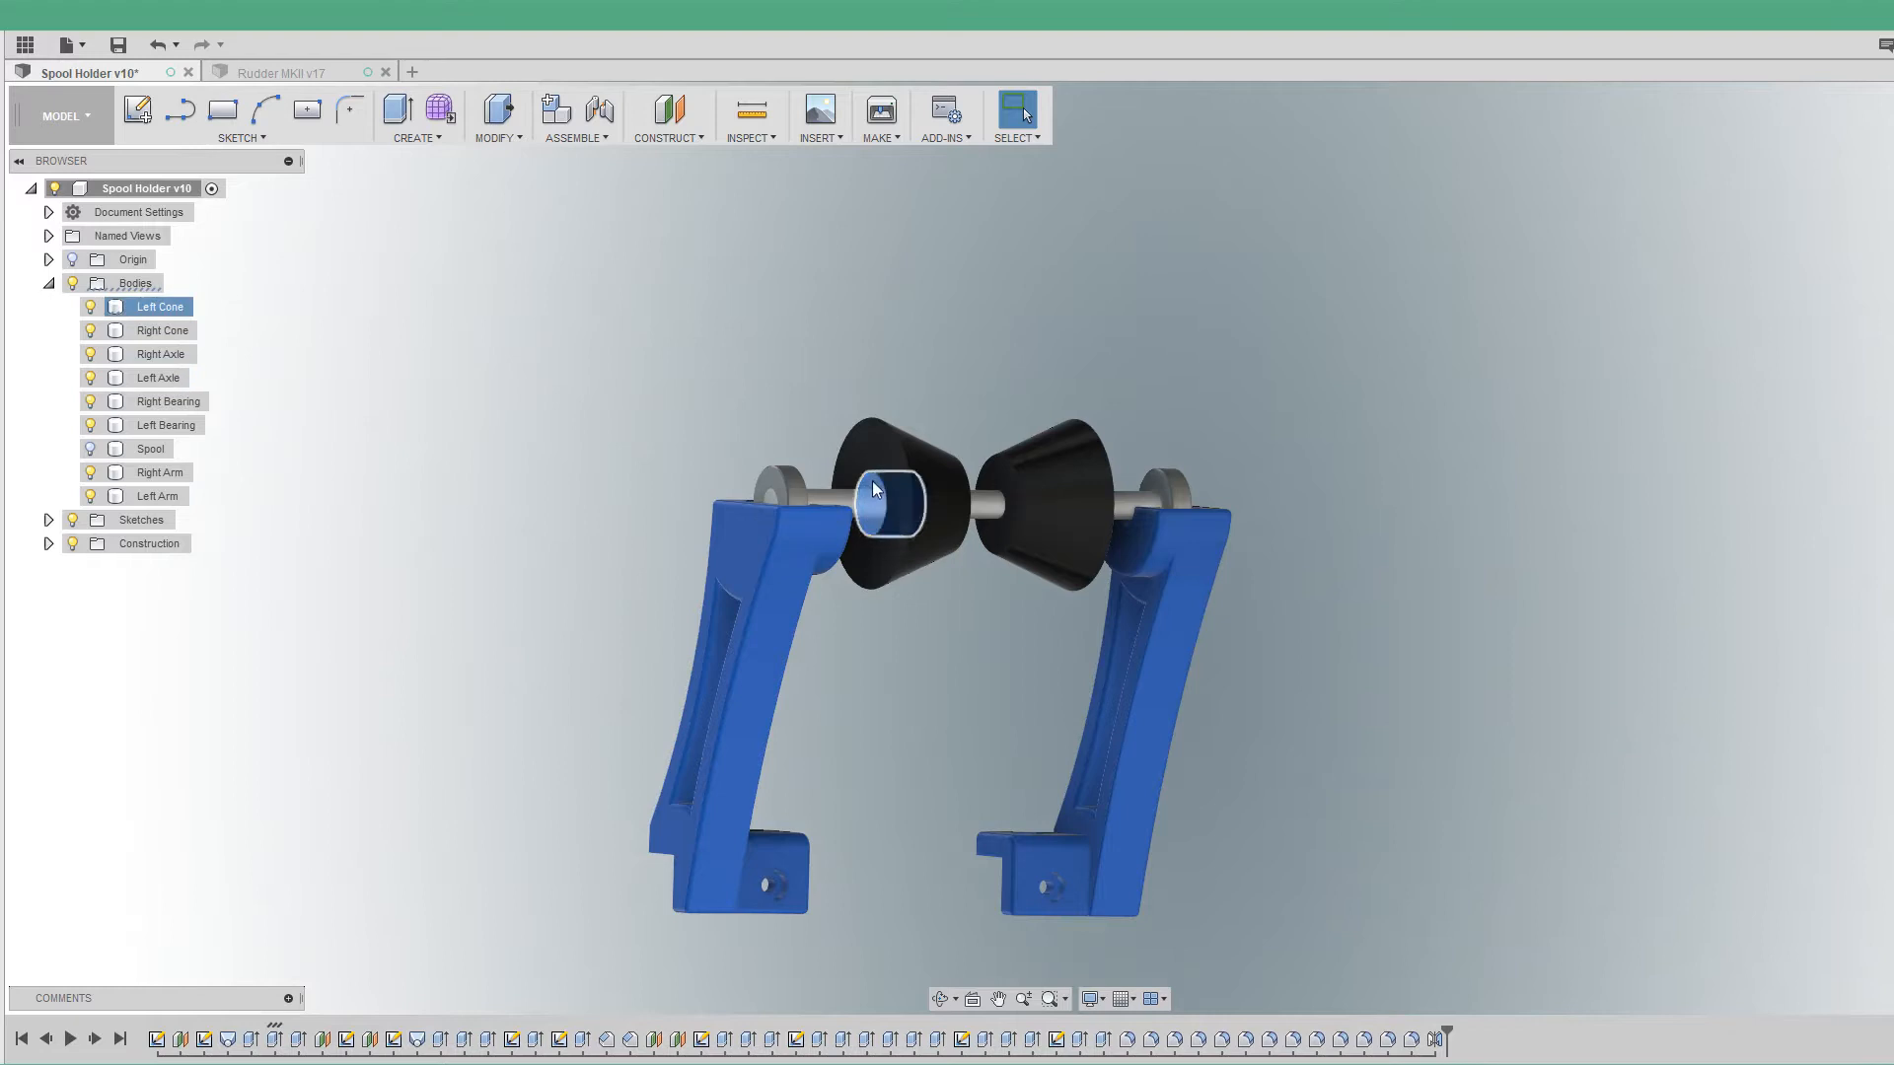
{"action": "left_click", "coordinate": [157, 377]}
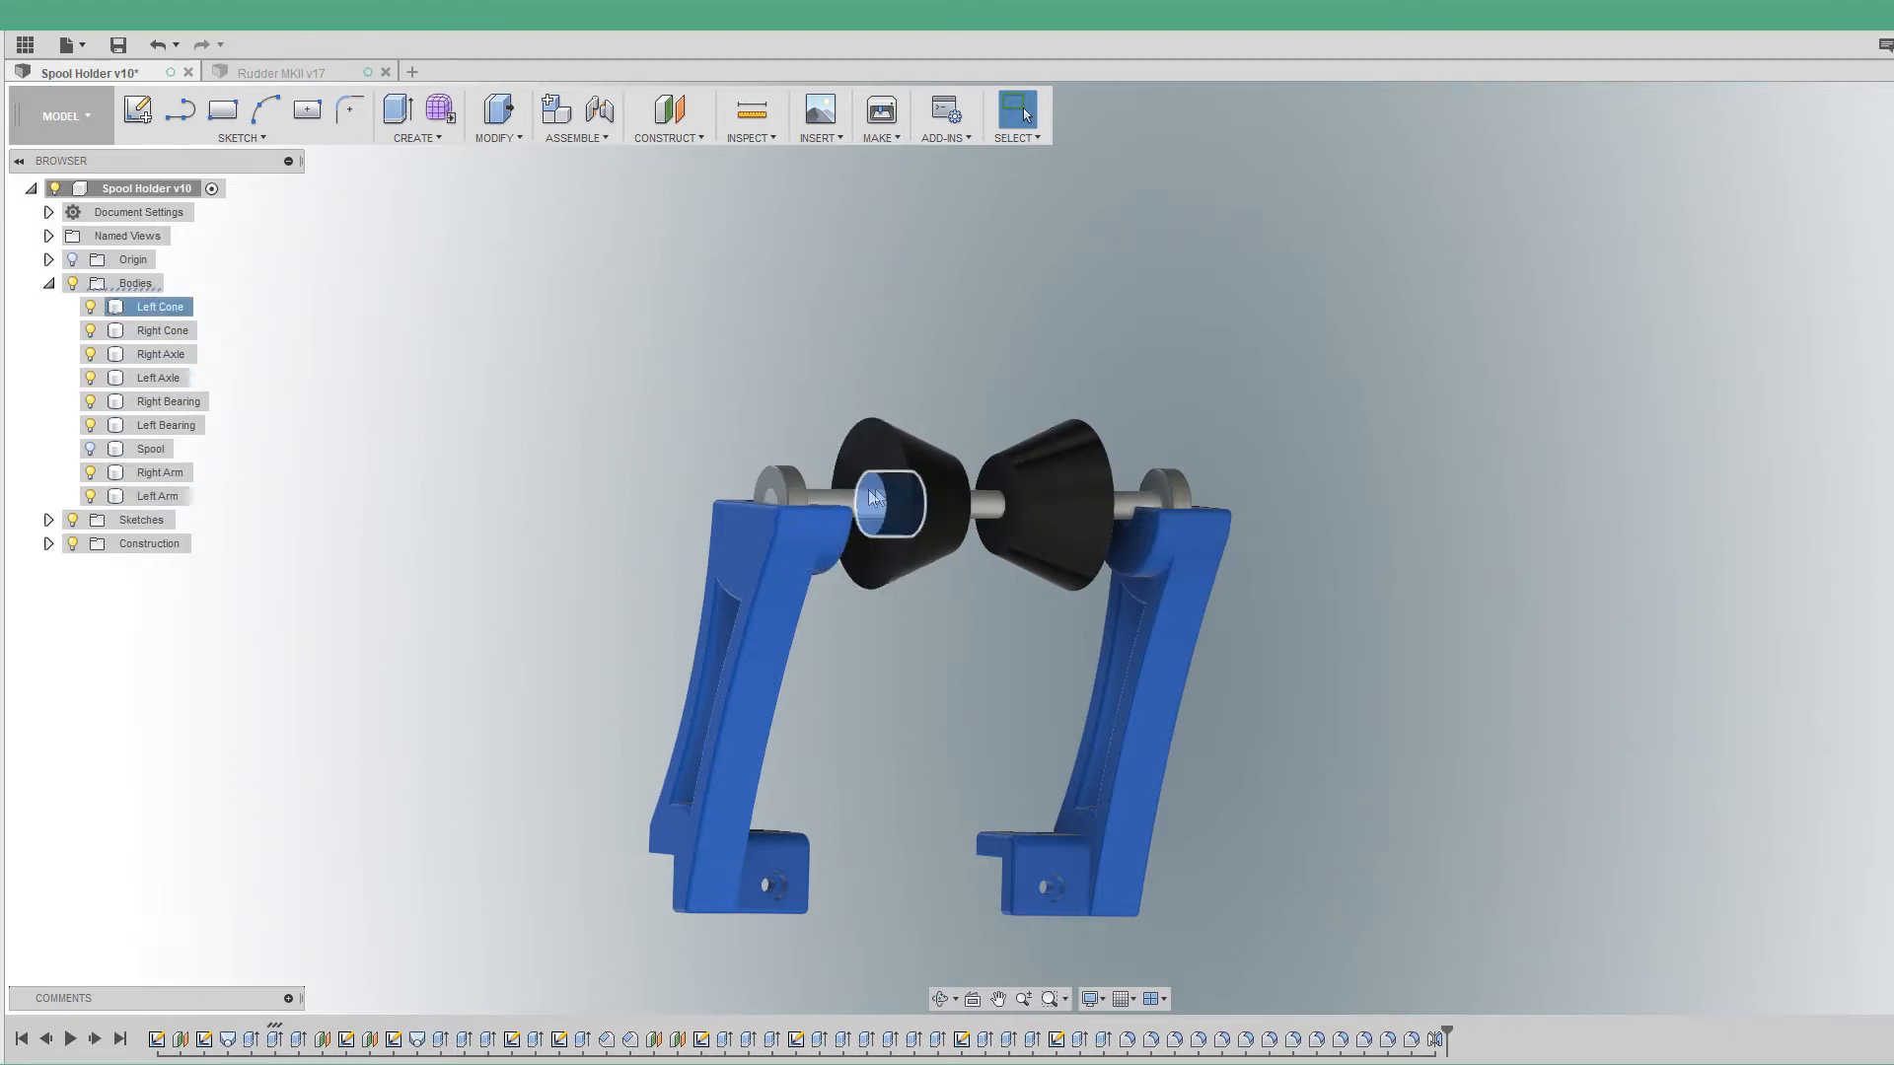
{"action": "left_click", "coordinate": [882, 495]}
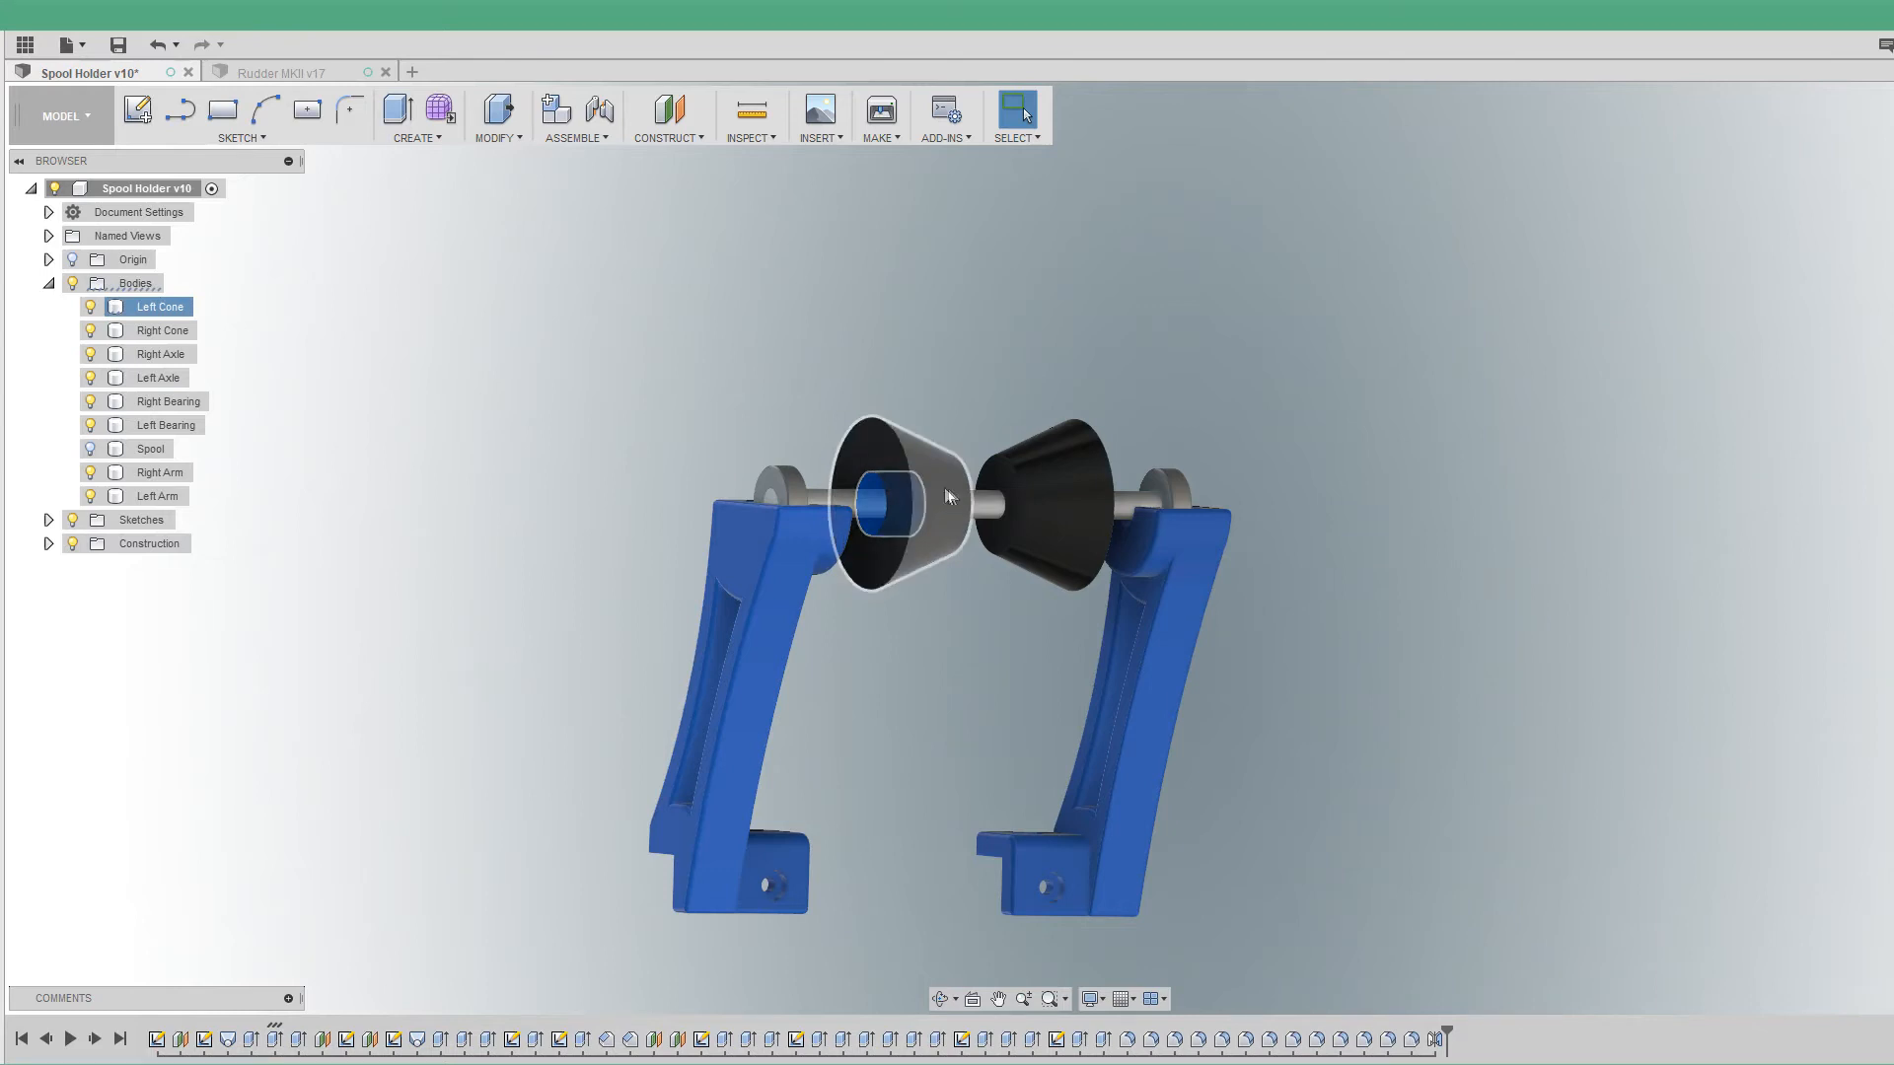
{"action": "mouse_move", "coordinate": [924, 480]}
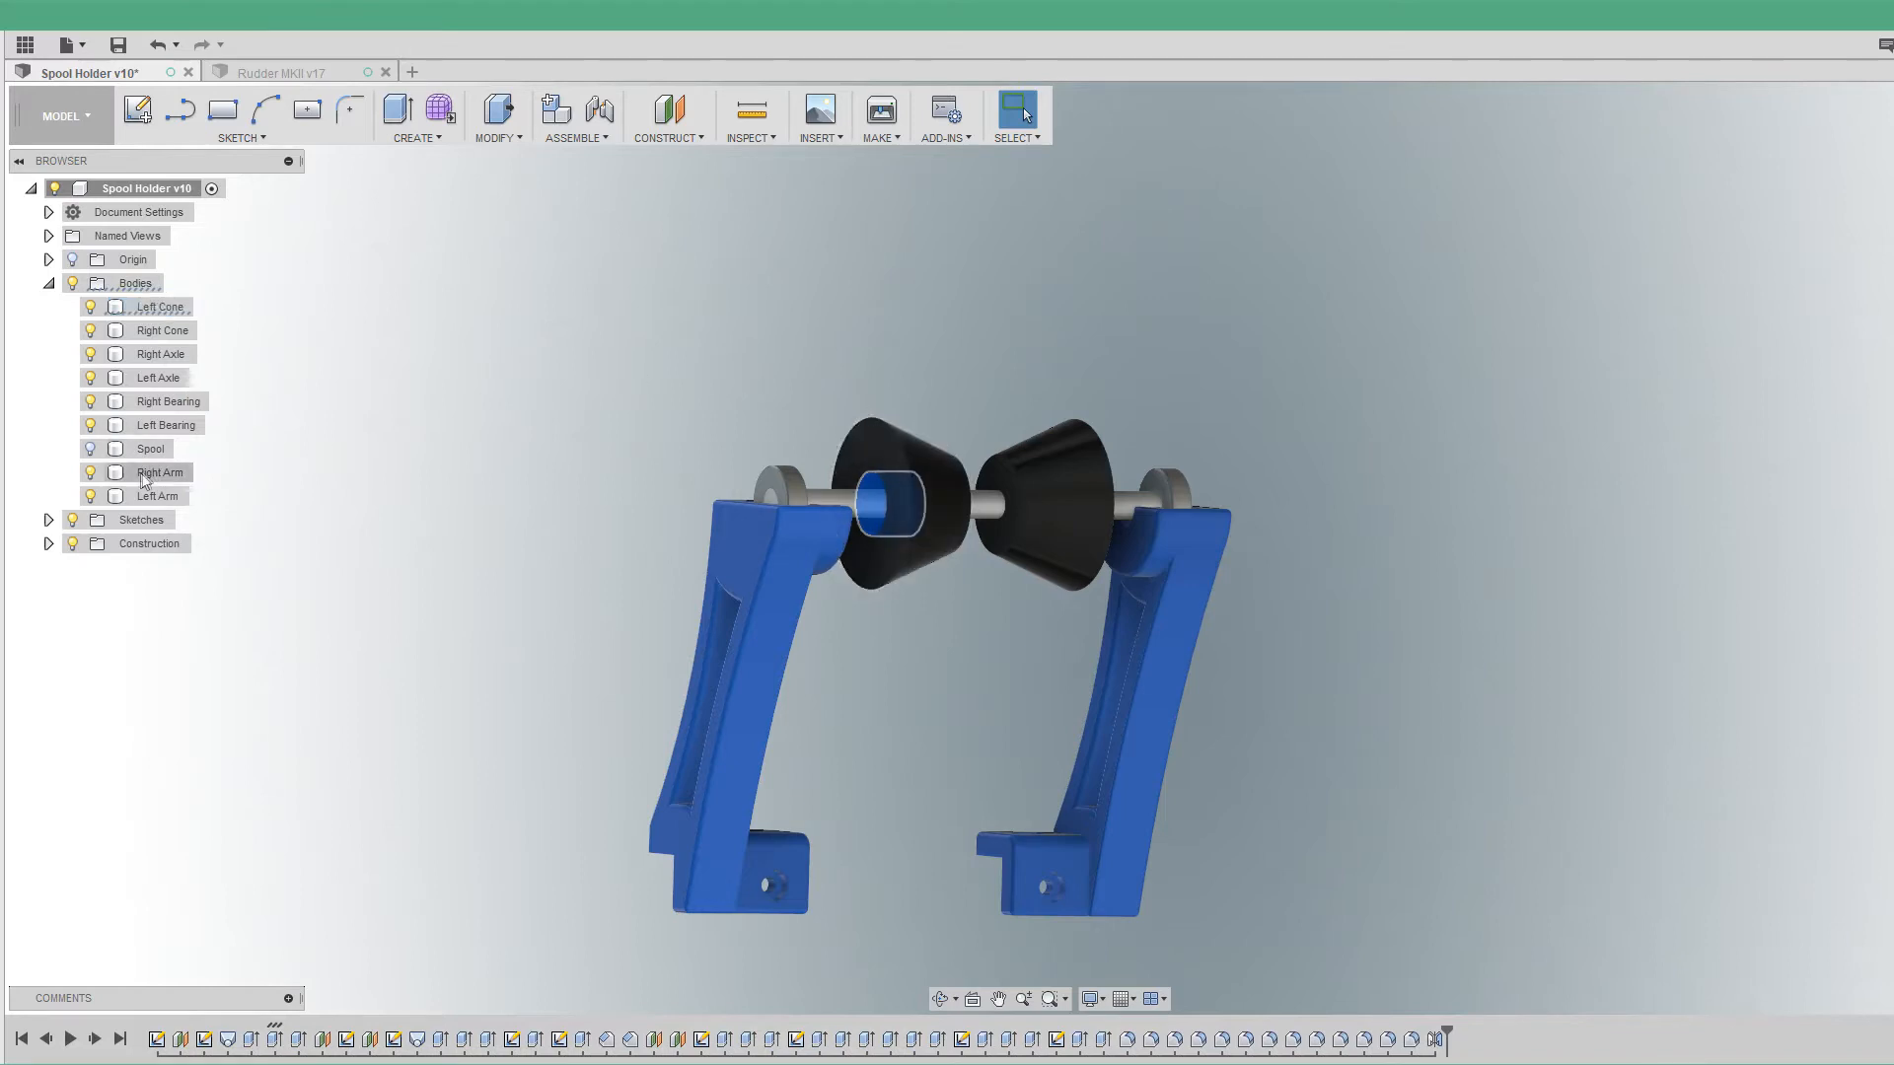
Step: Show the spool briefly, then hide it again leaving the blue arms, cones, axles and bearings
{"action": "left_click", "coordinate": [157, 305]}
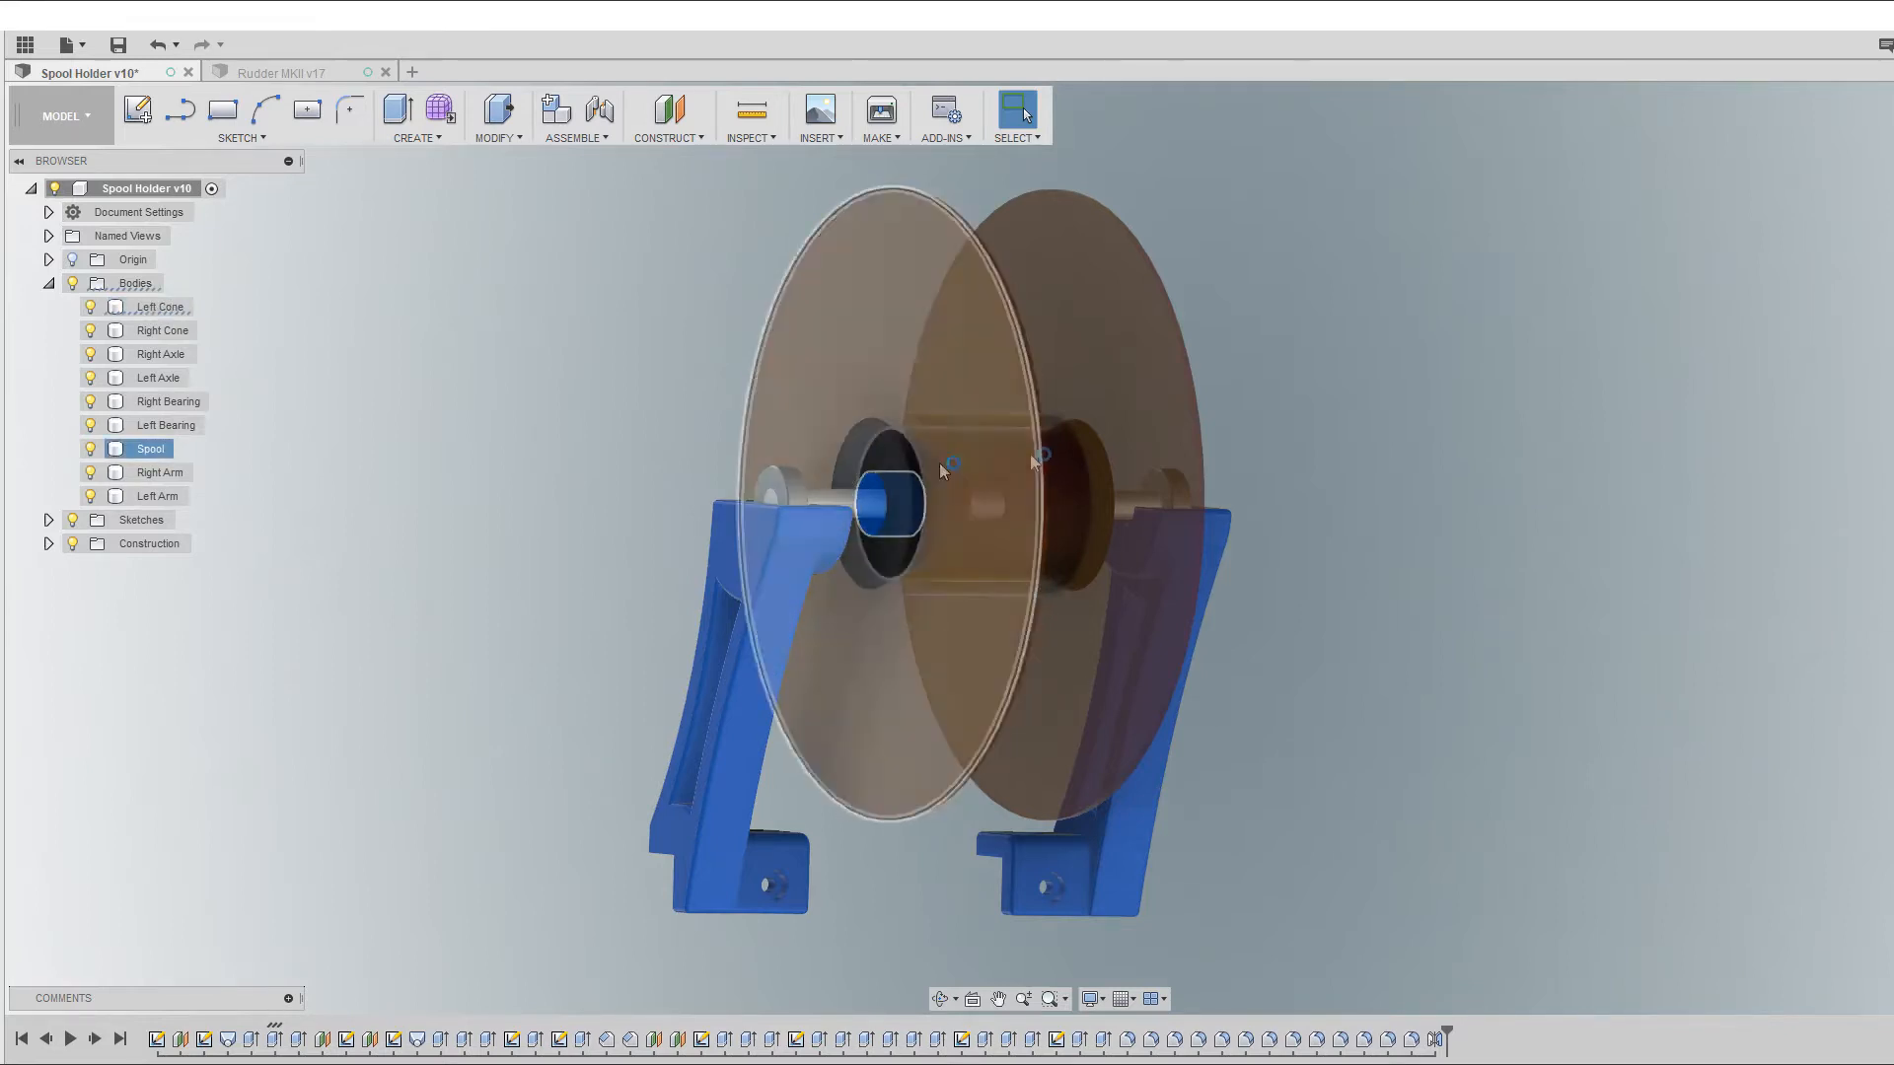
{"action": "left_click", "coordinate": [158, 306]}
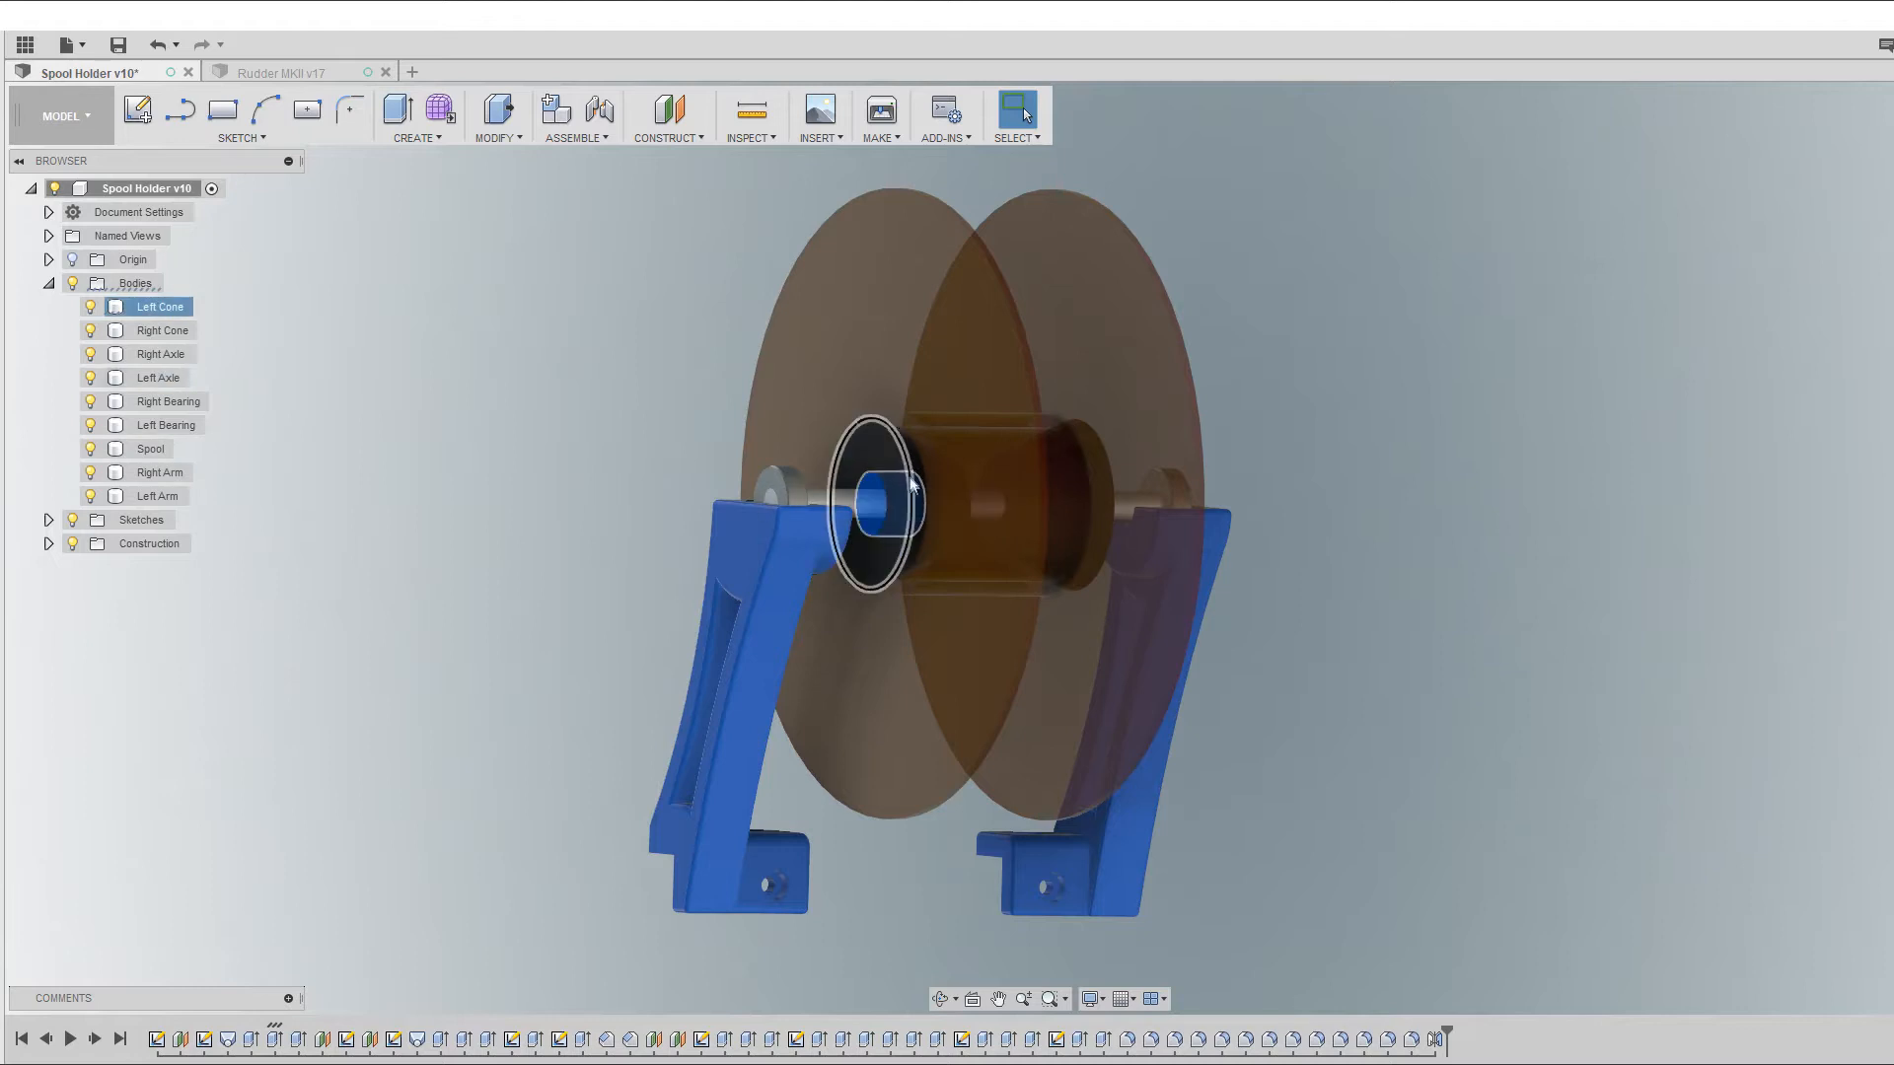
{"action": "mouse_move", "coordinate": [914, 558]}
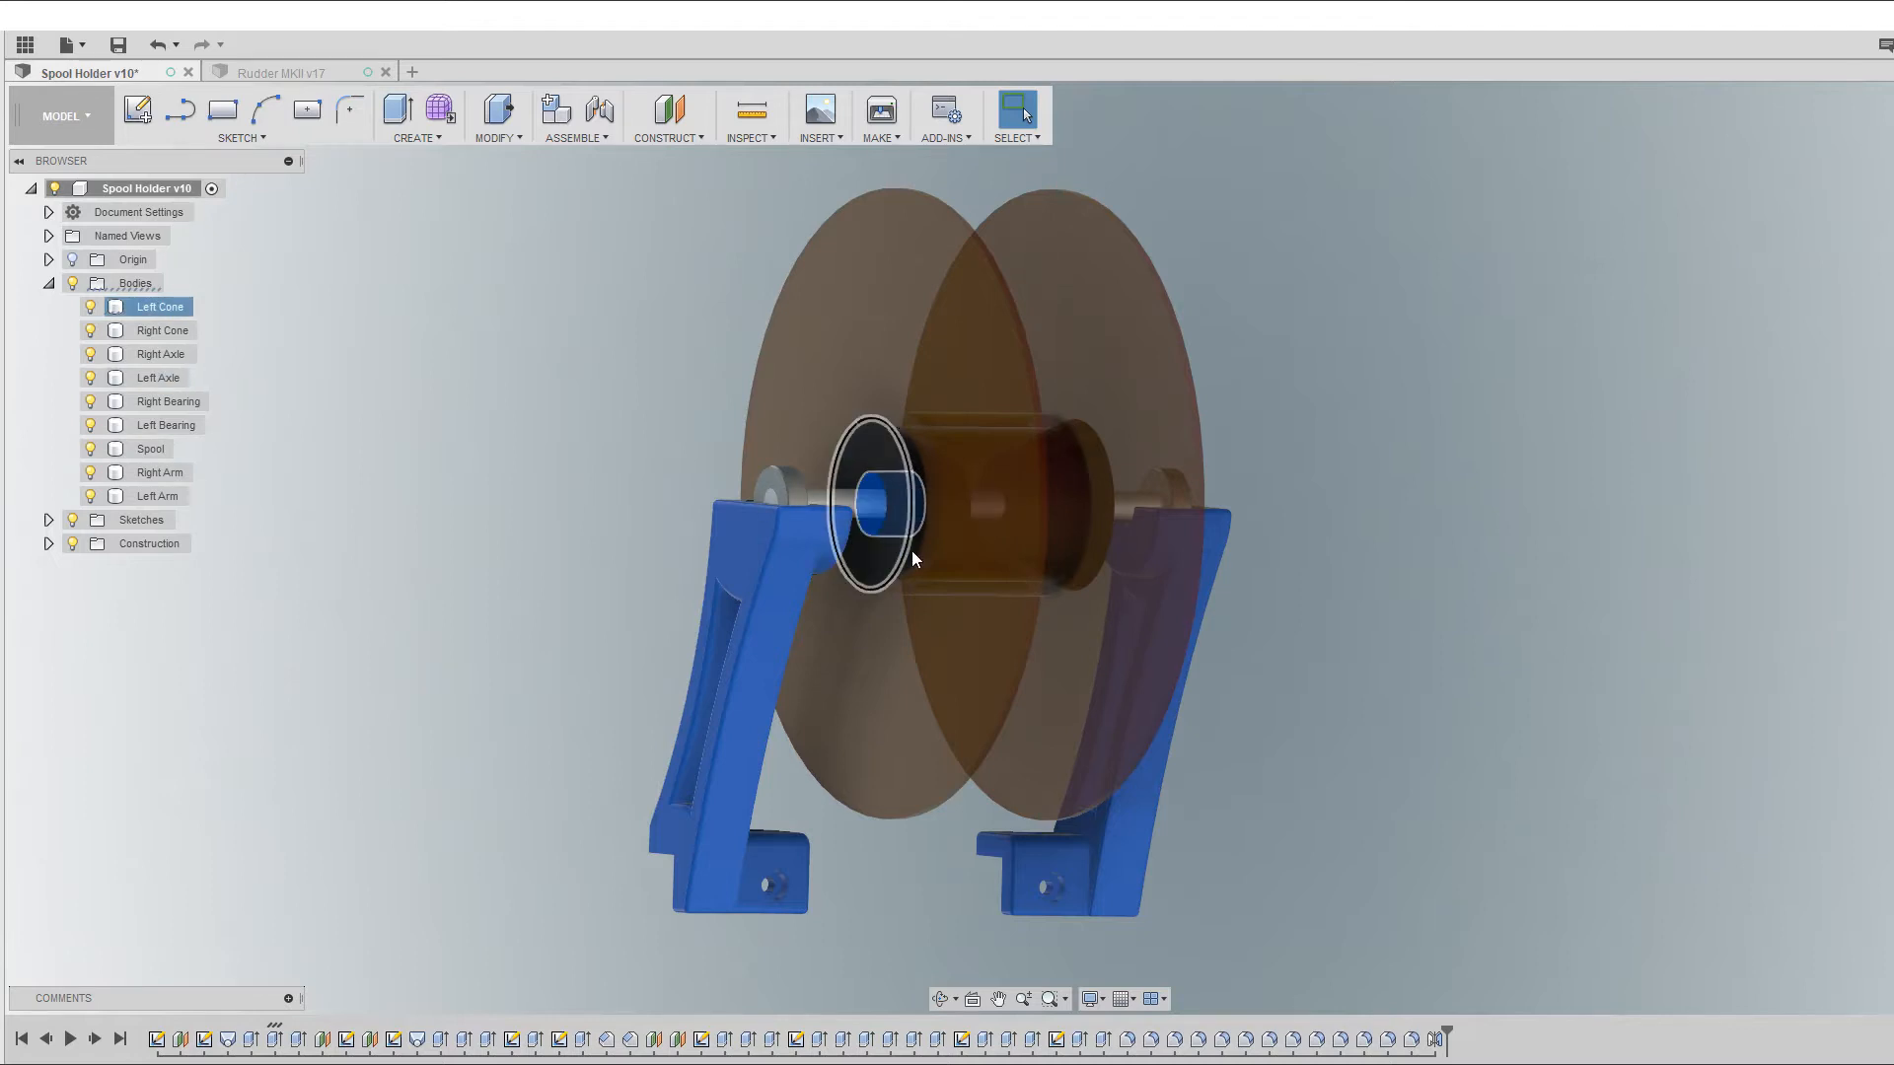
{"action": "left_click", "coordinate": [150, 448]}
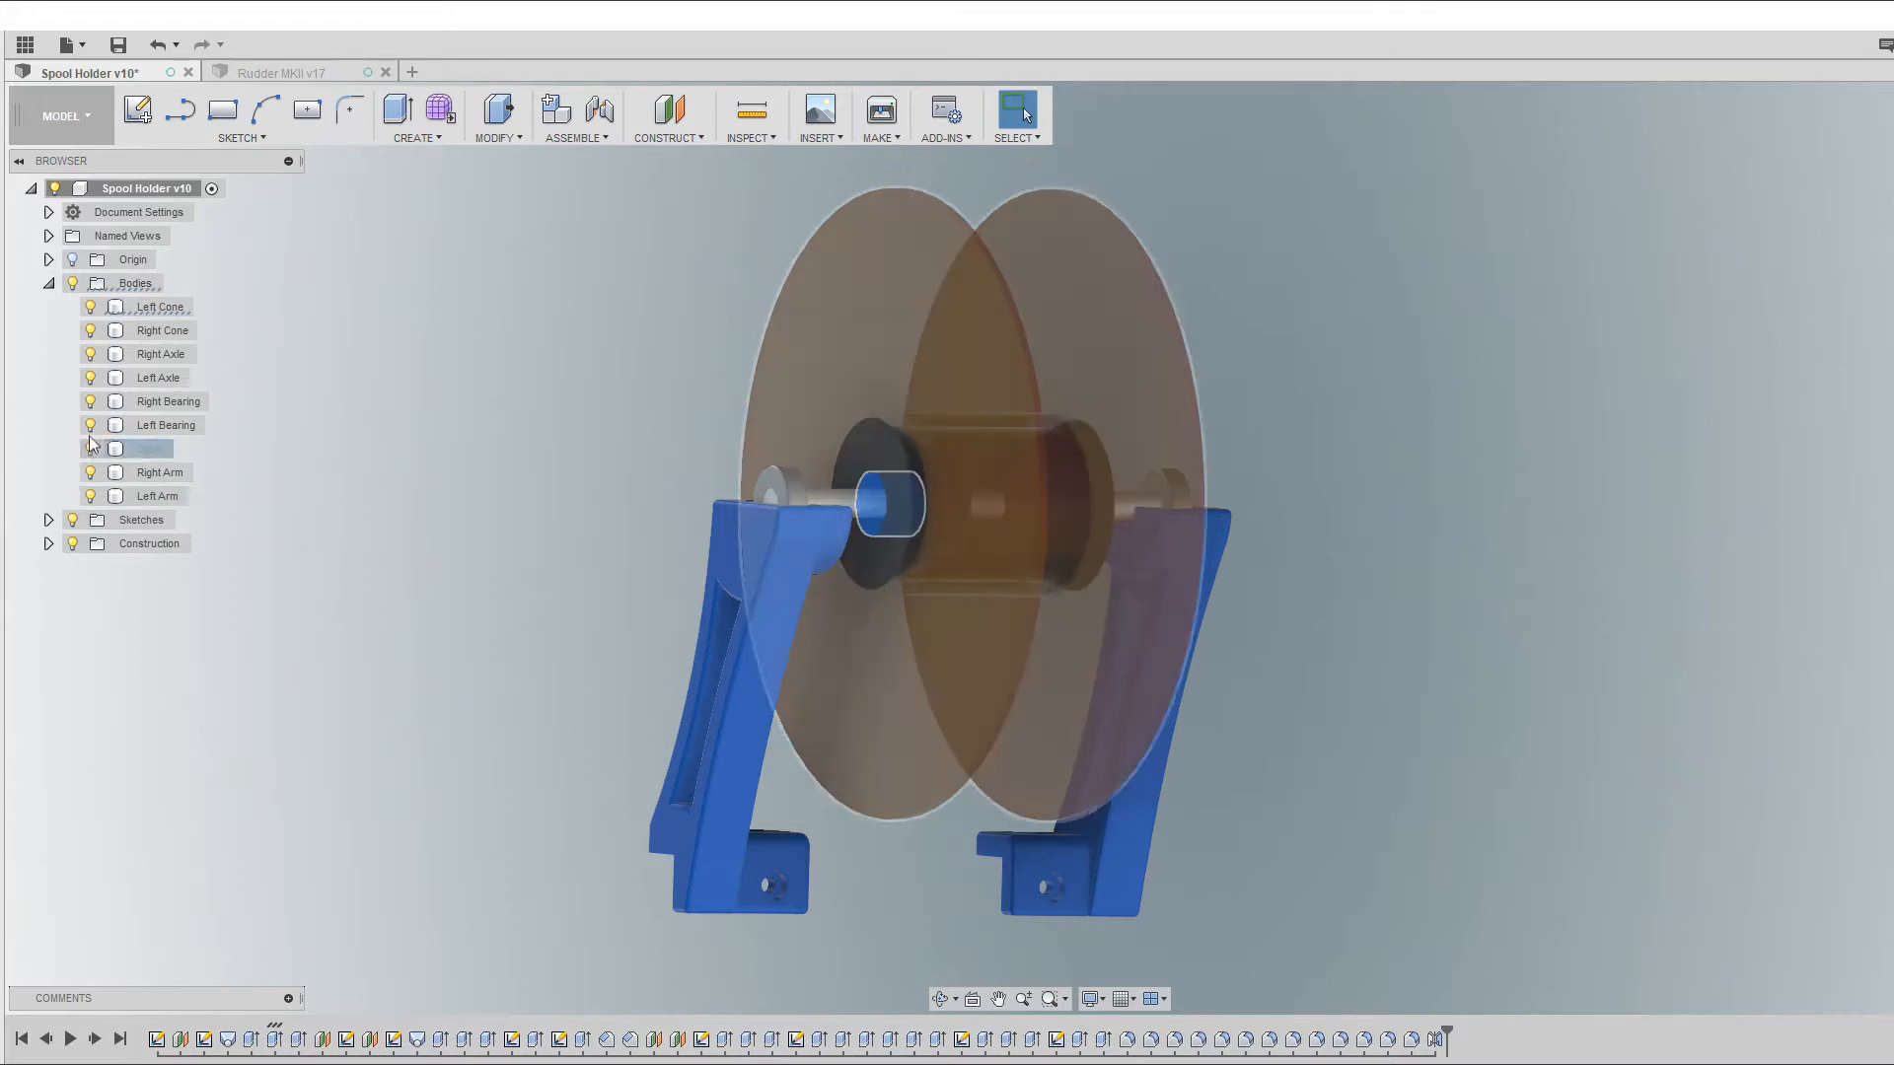
{"action": "left_click", "coordinate": [90, 448]}
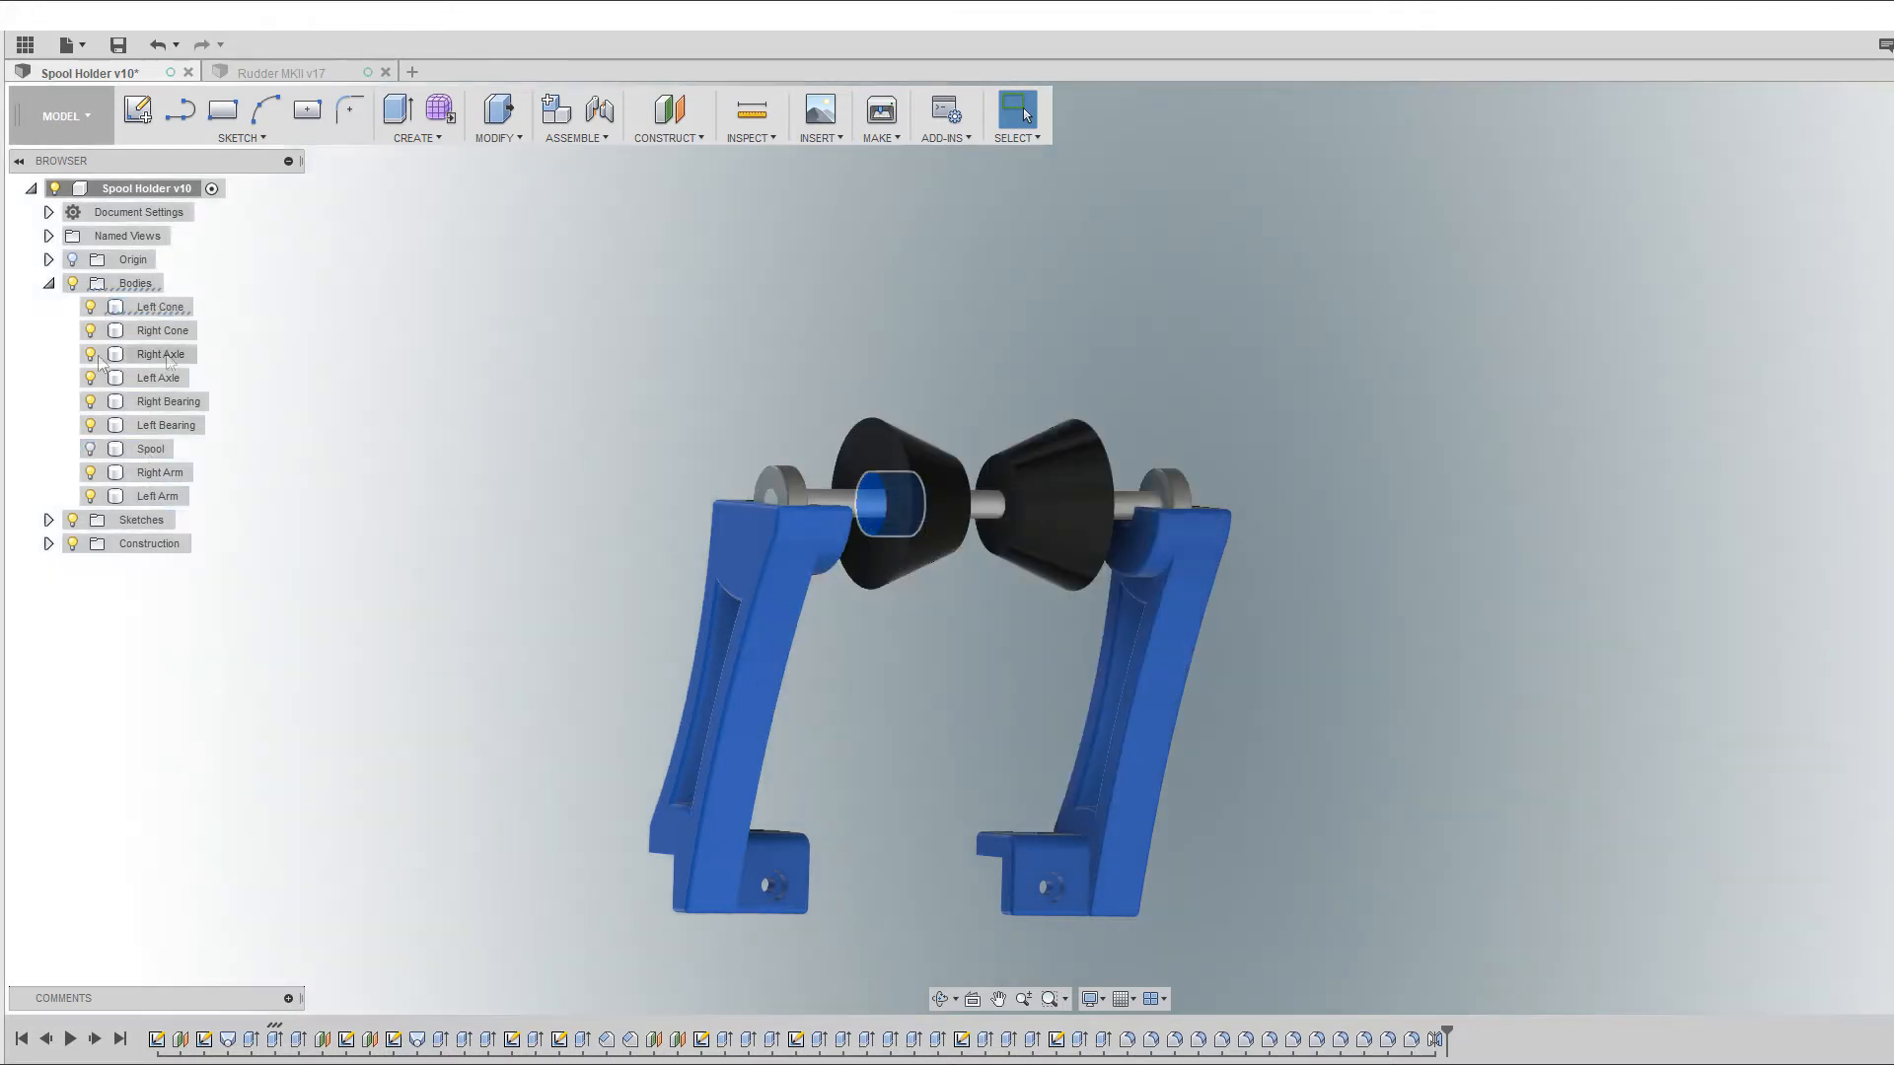
{"action": "left_click", "coordinate": [158, 376]}
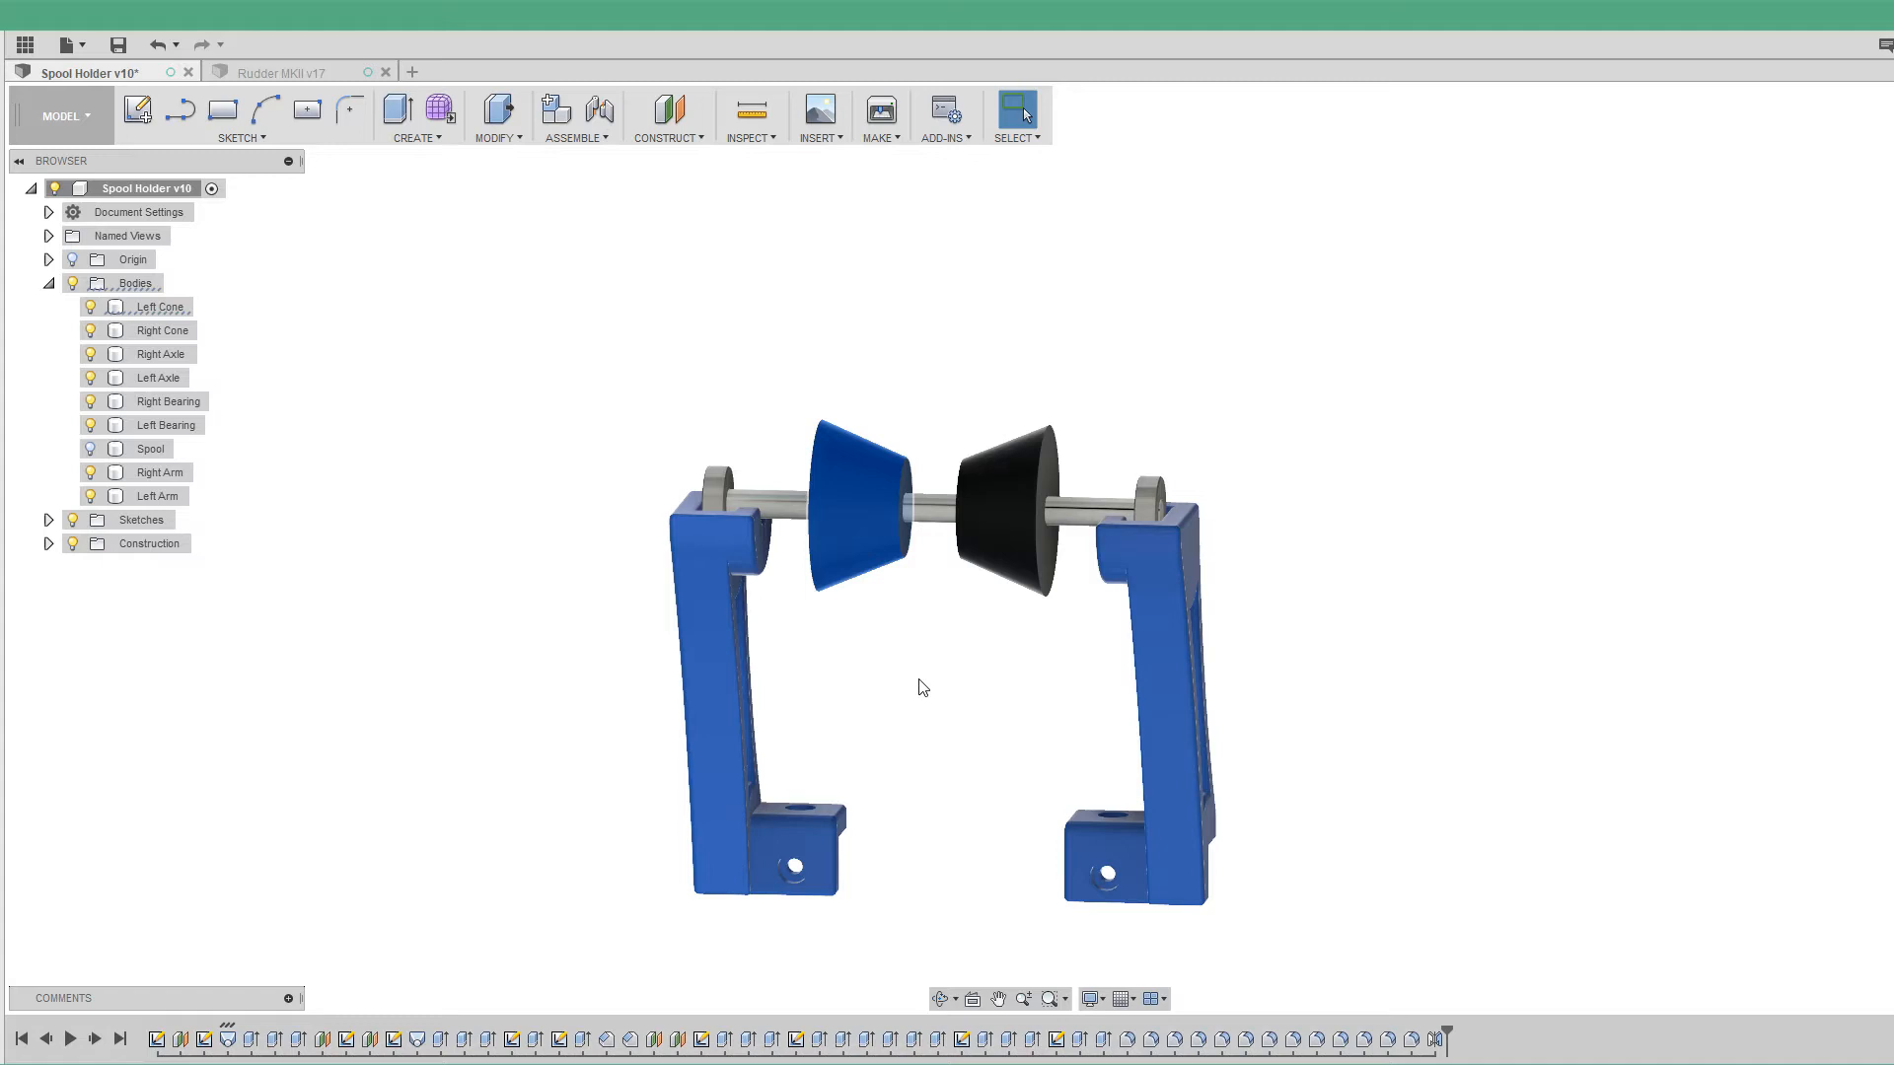
{"action": "left_click", "coordinate": [1002, 491]}
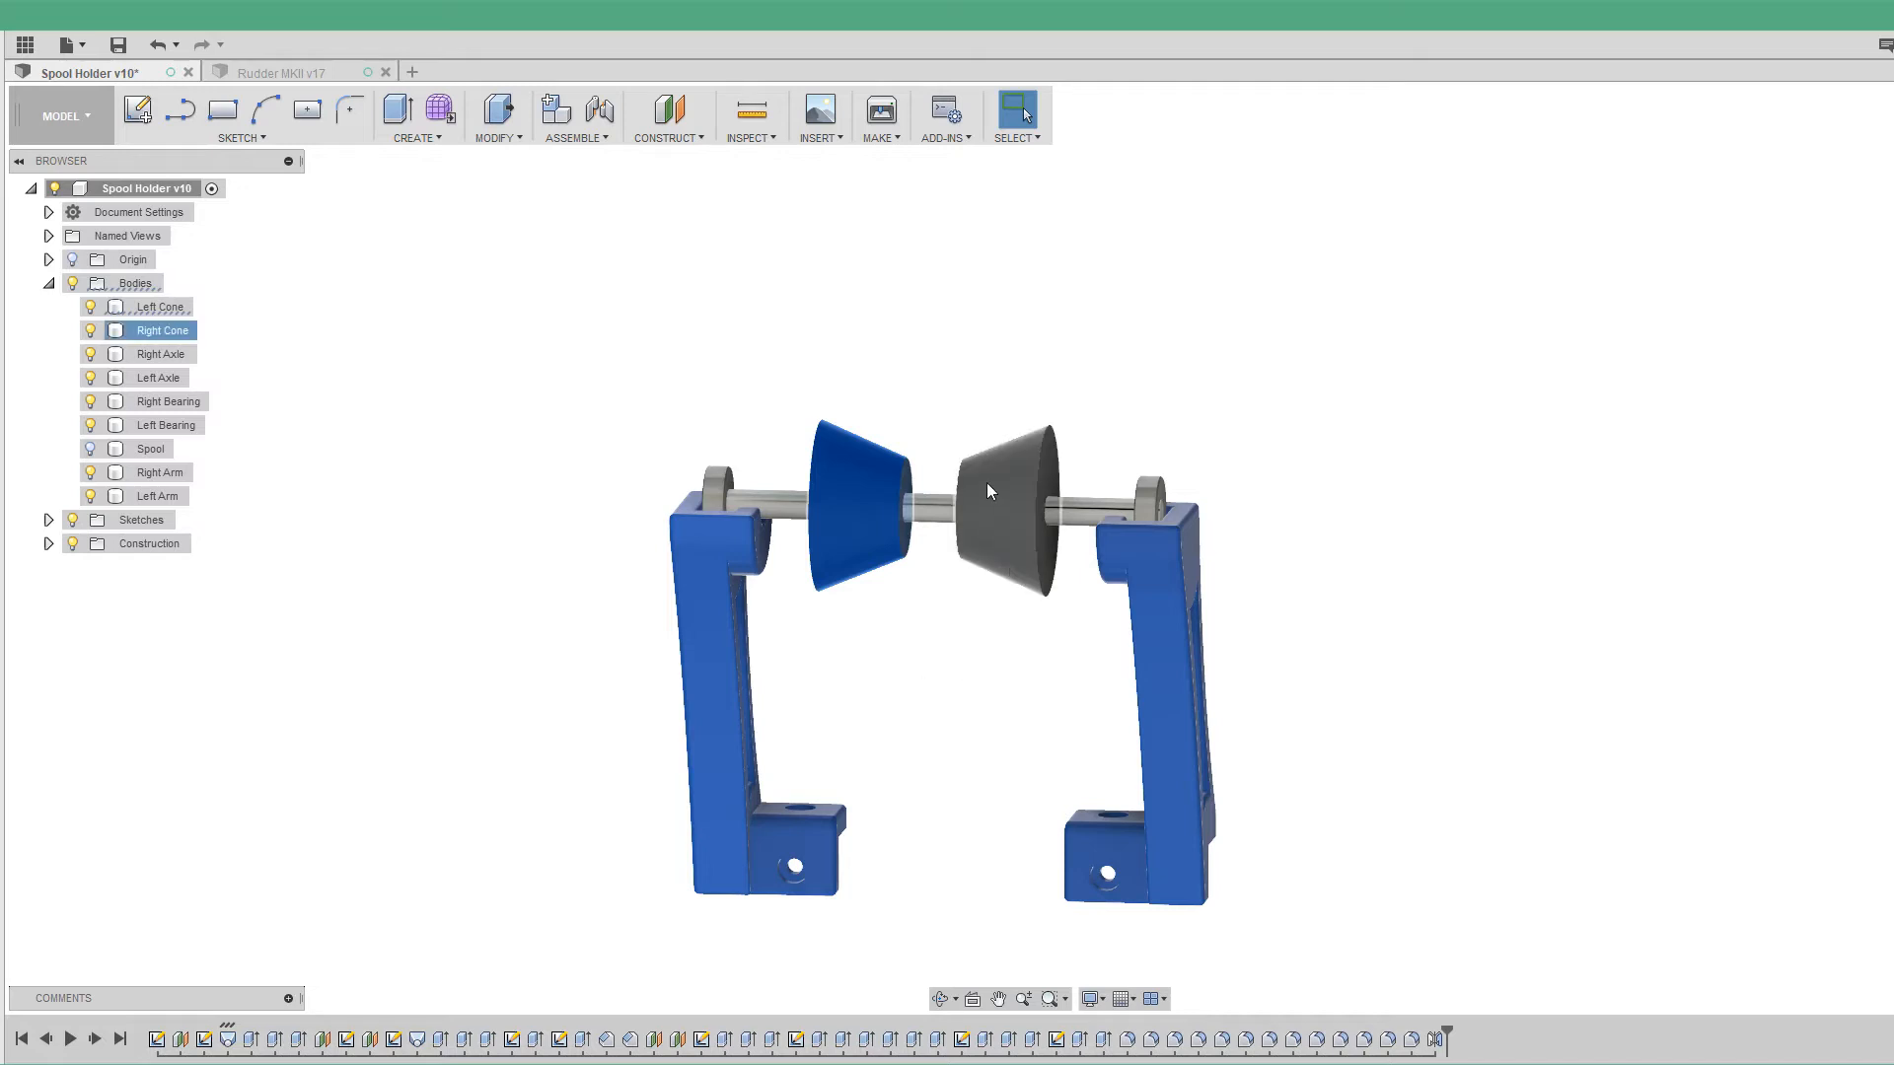
{"action": "left_click", "coordinate": [897, 663]}
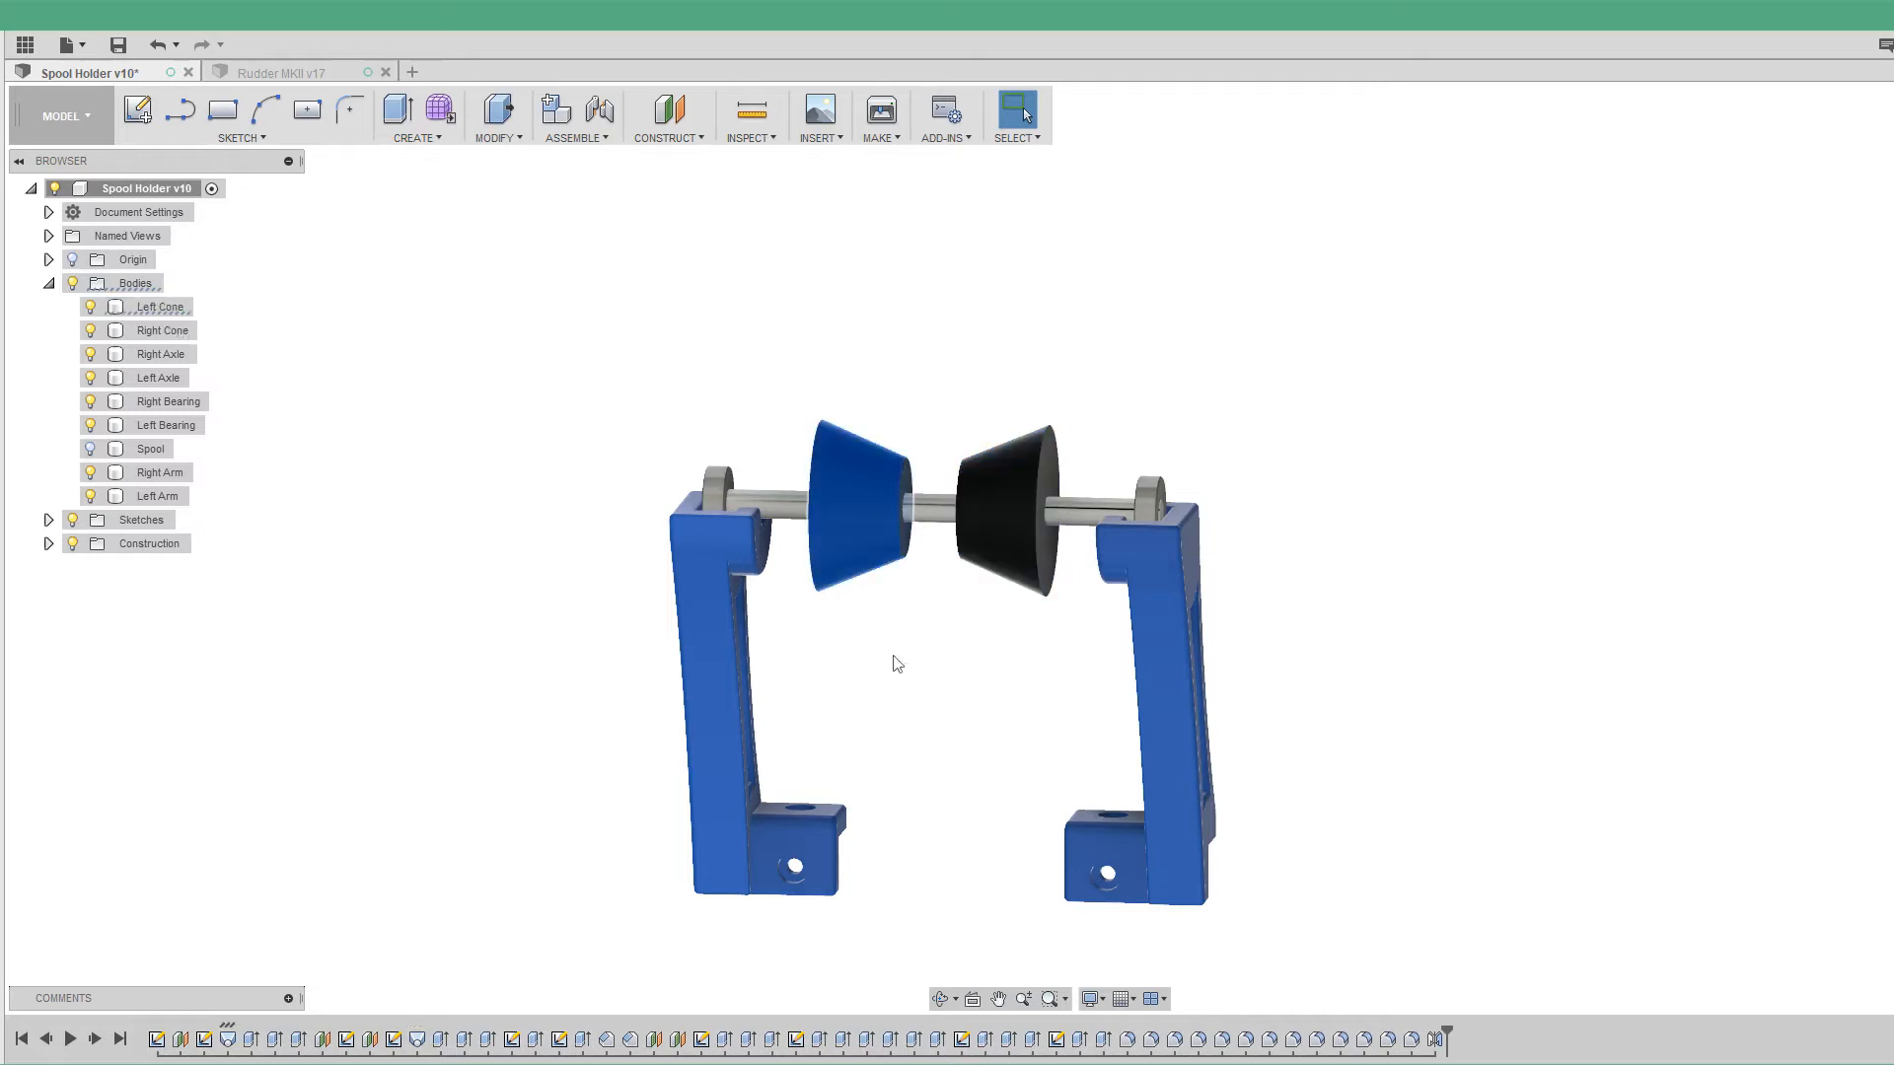
{"action": "mouse_move", "coordinate": [776, 916]}
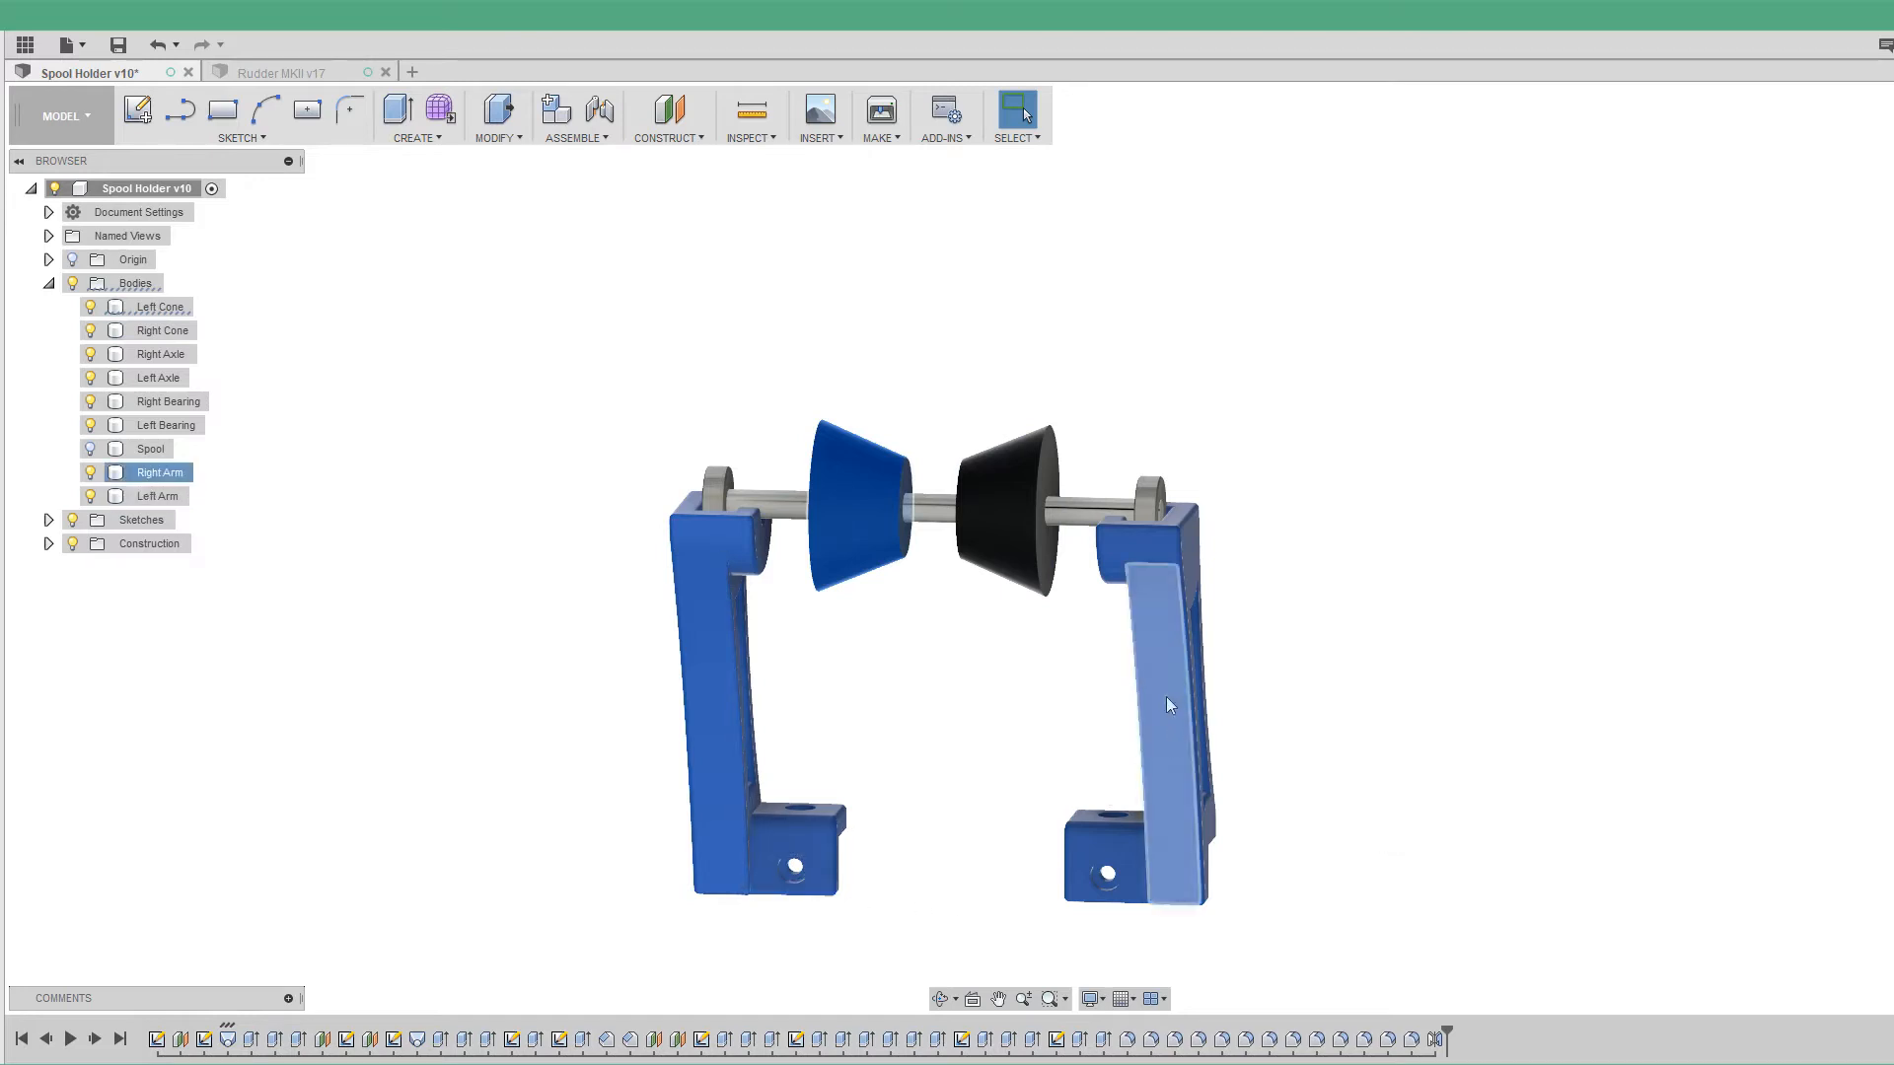
{"action": "left_click", "coordinate": [1112, 699]}
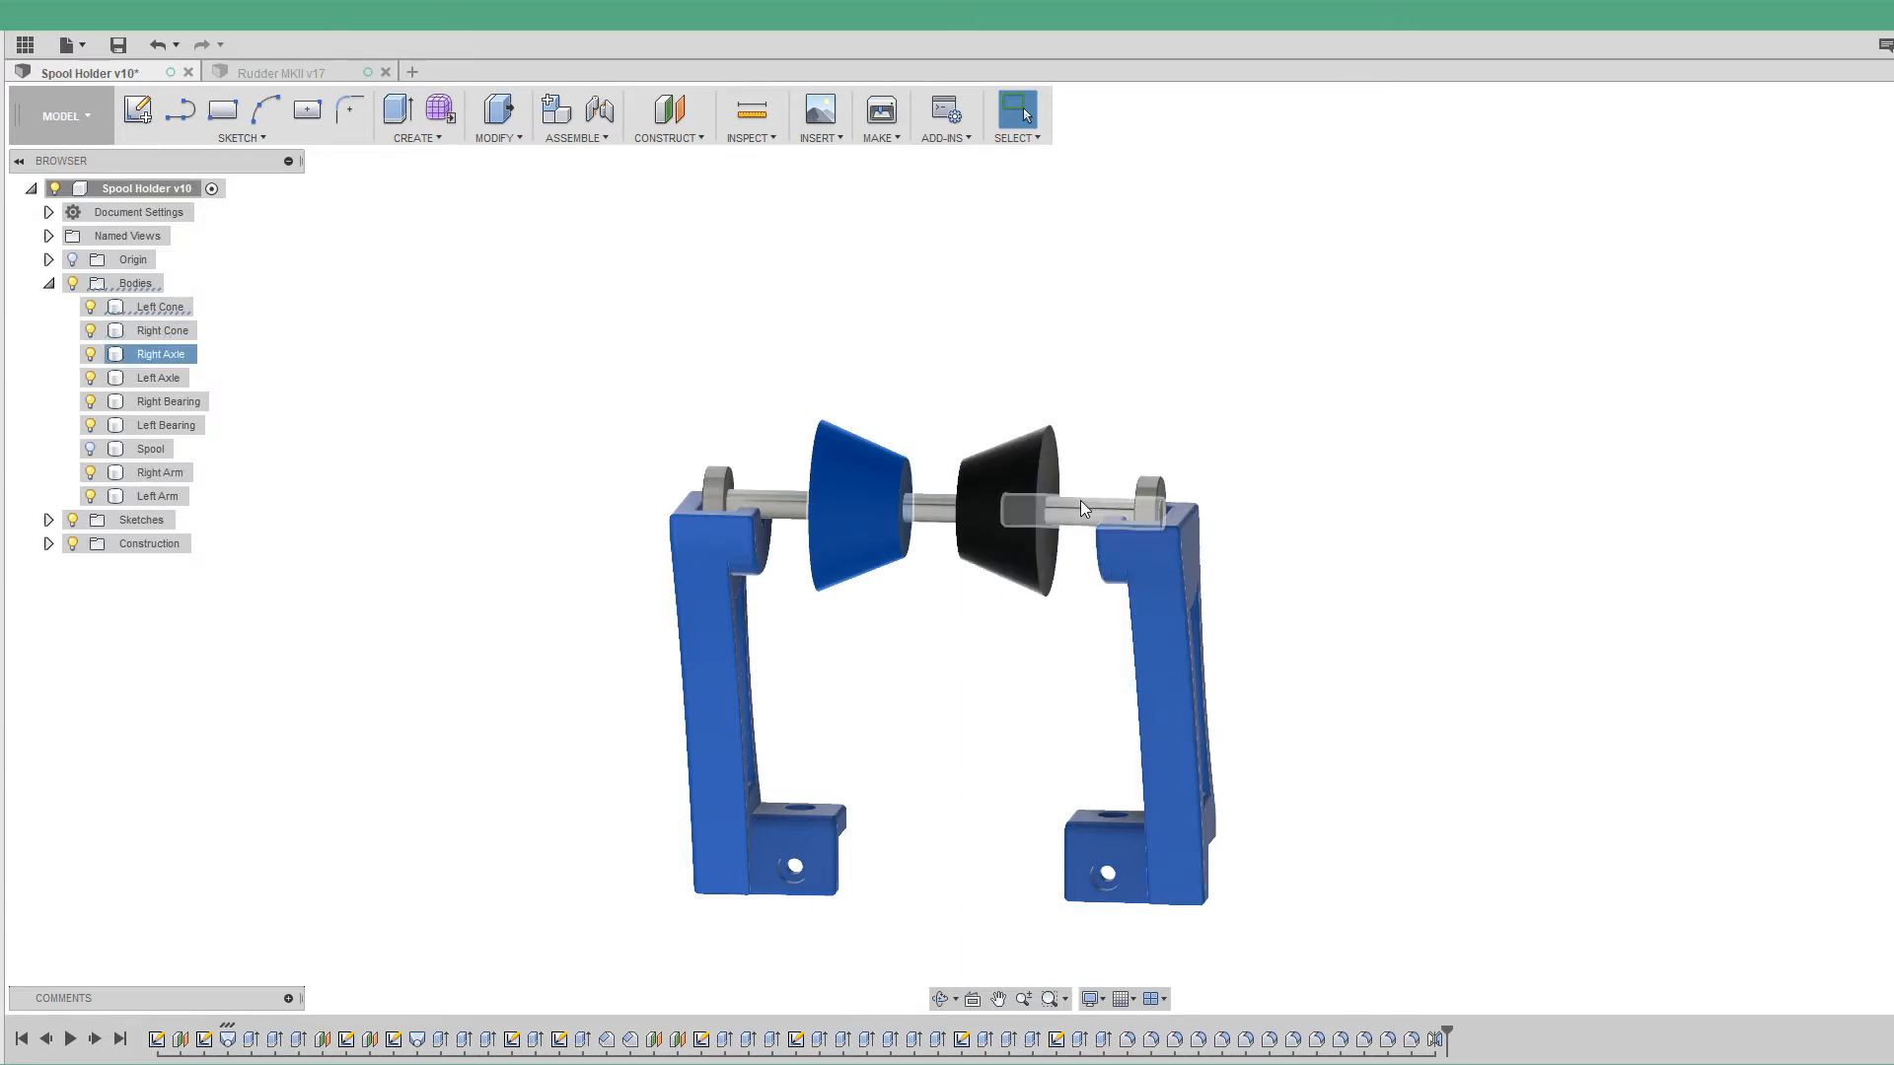
{"action": "left_click", "coordinate": [158, 377]}
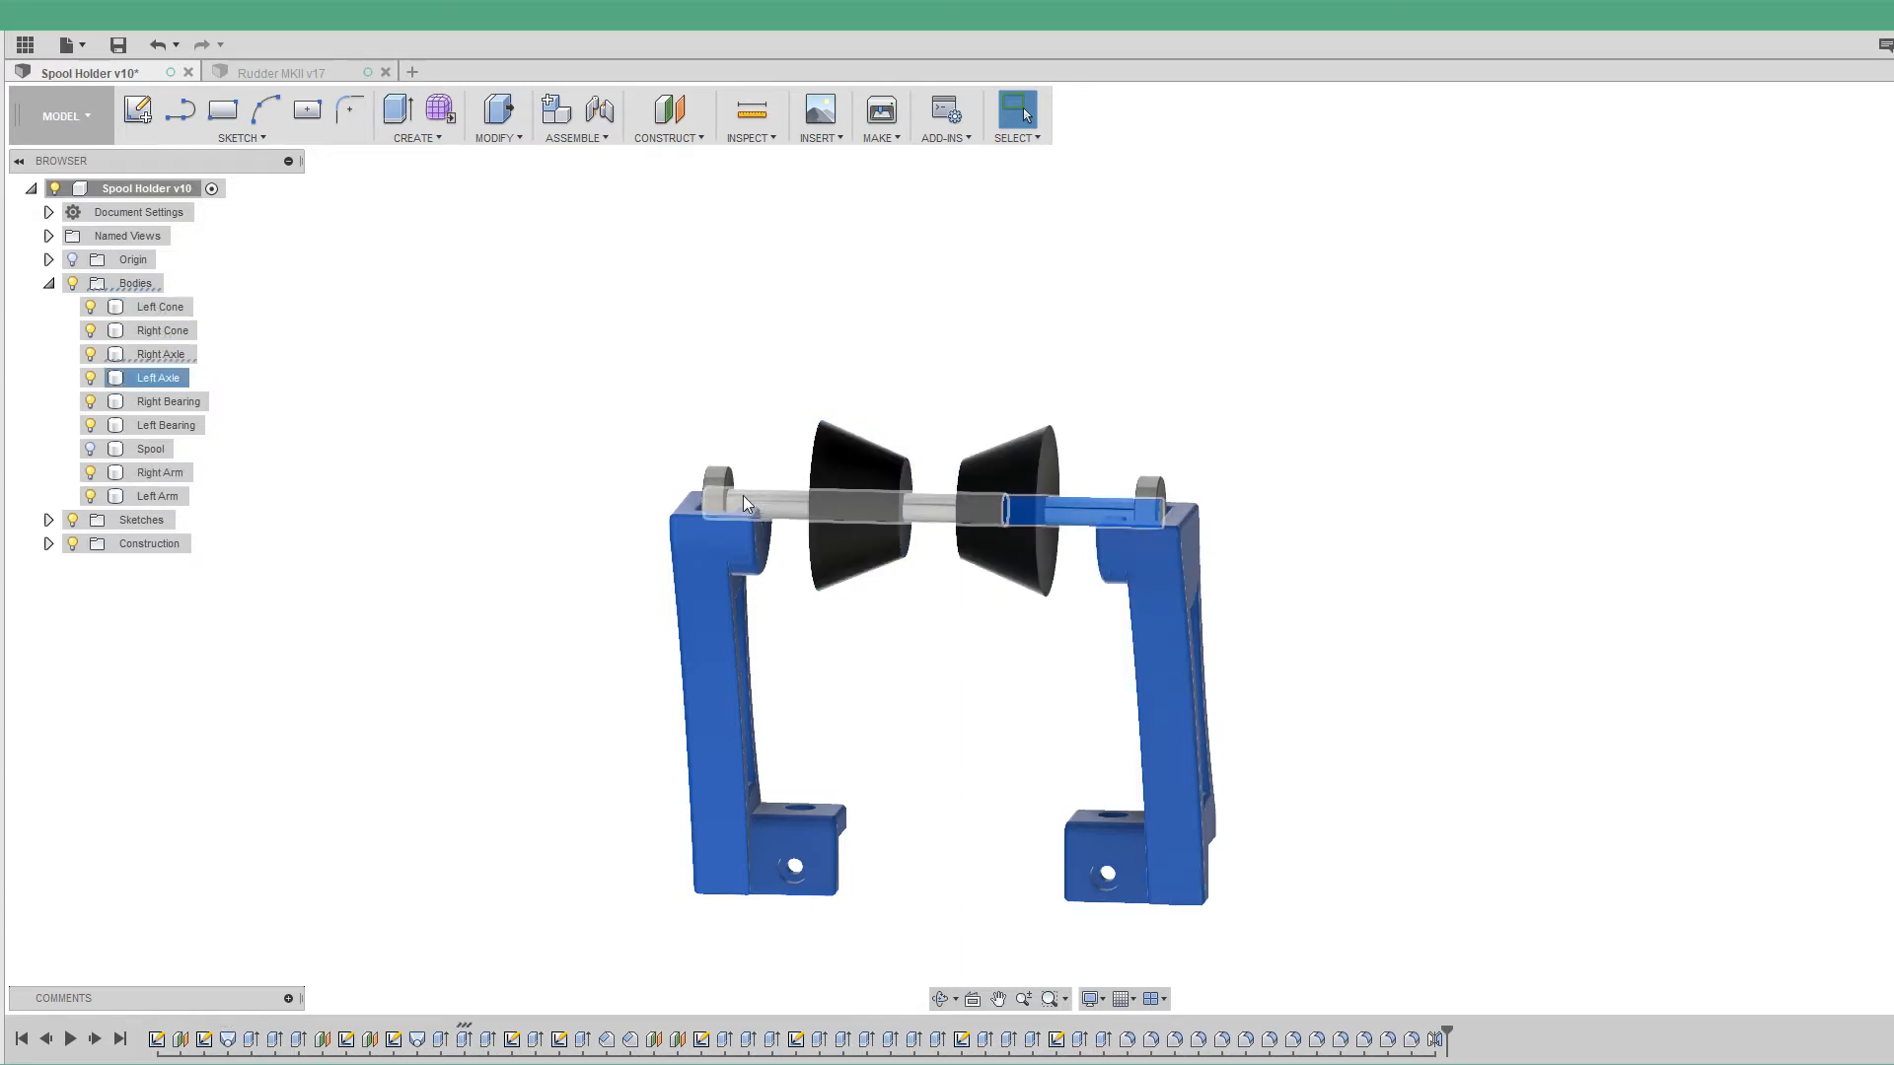